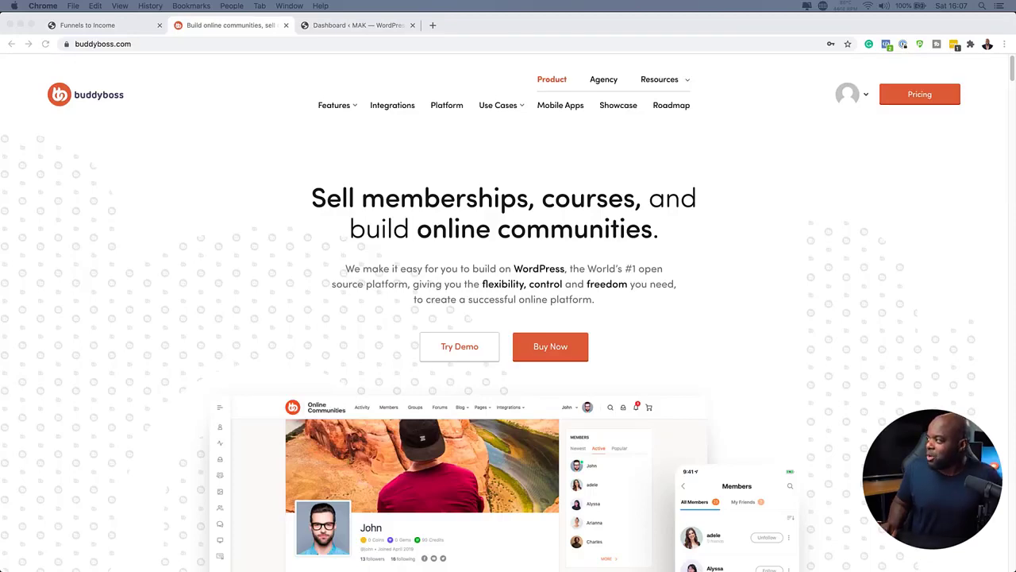
Step: Go from the profile avatar to My Account, landing on the Downloads page
left_click(848, 94)
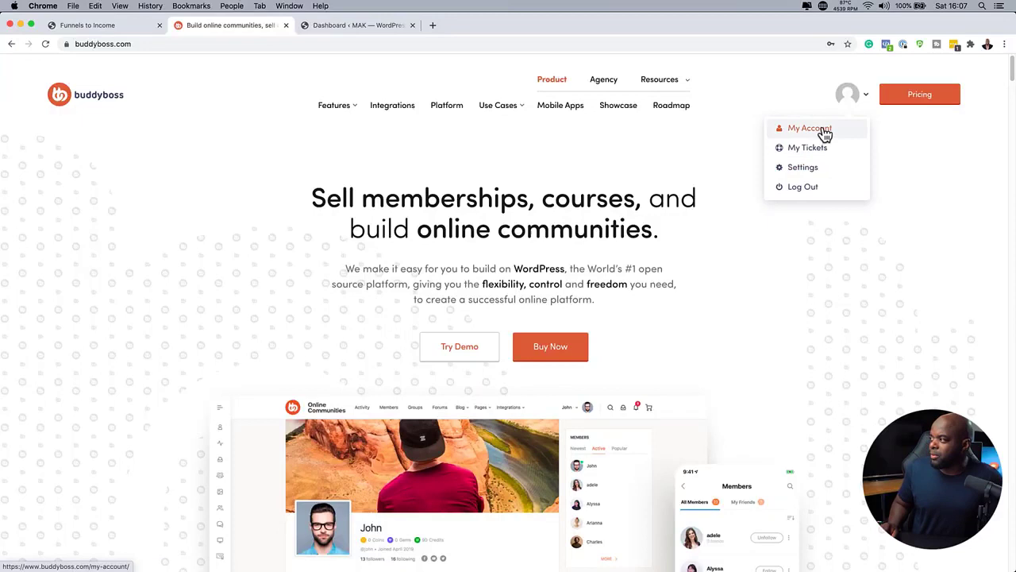
left_click(810, 127)
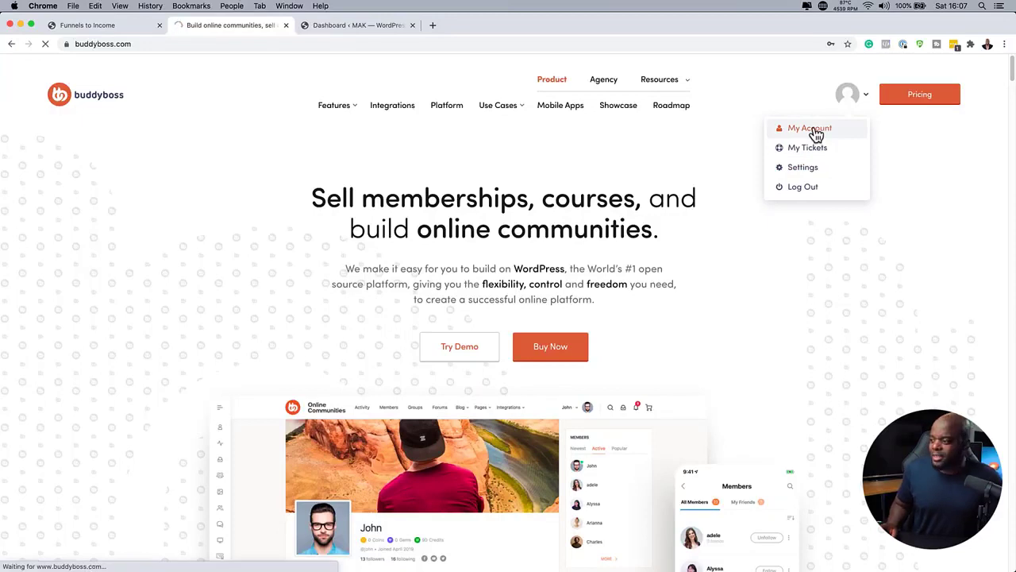
left_click(810, 127)
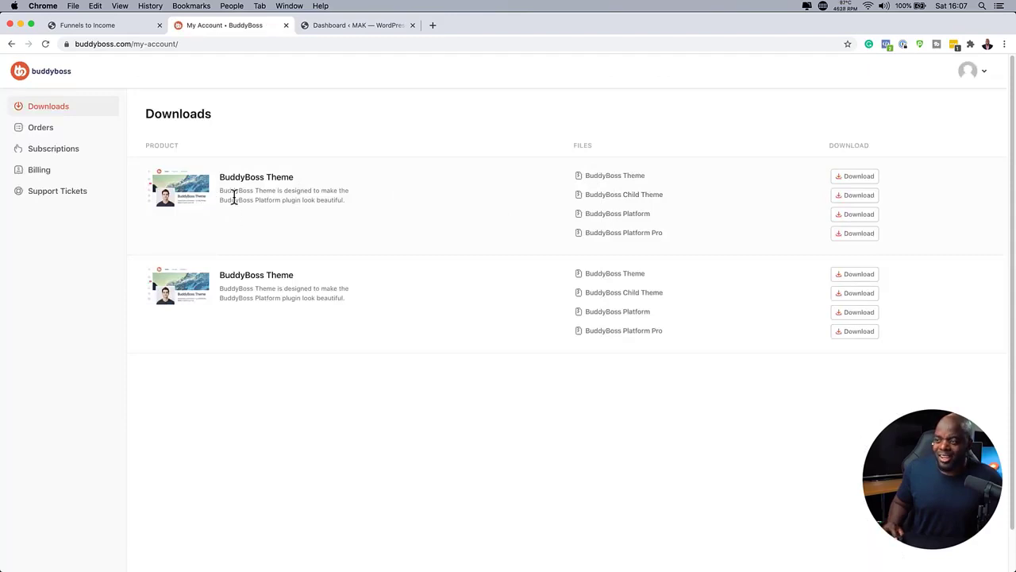
mouse_move(400, 242)
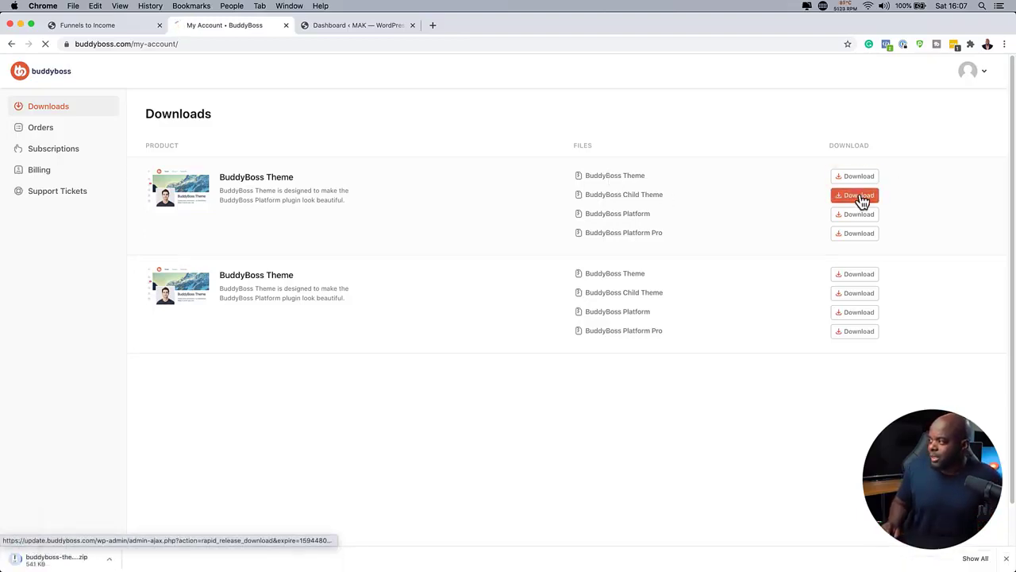
Step: Download the BuddyBoss Platform and Platform Pro zips, then return to the WordPress dashboard
left_click(855, 231)
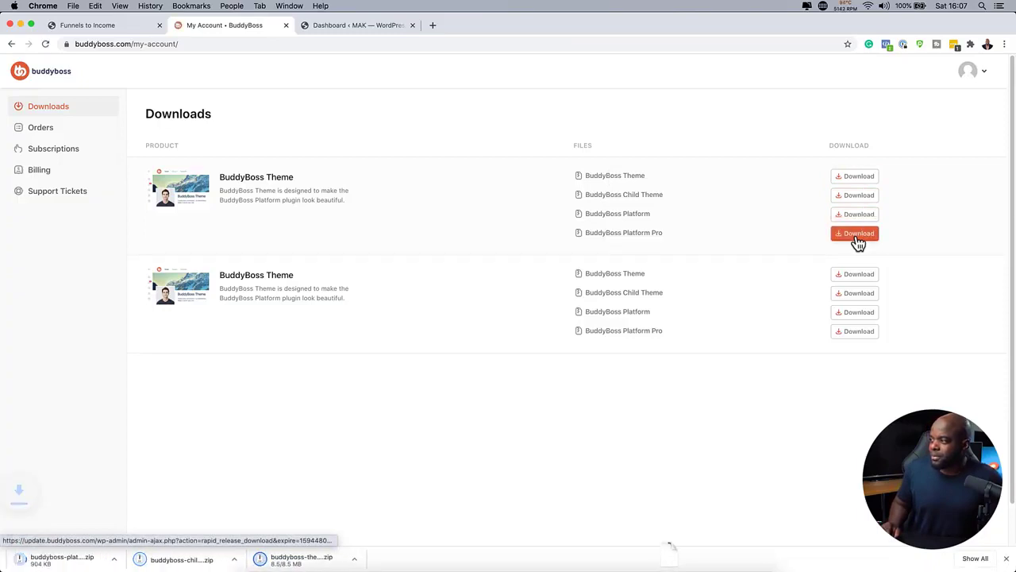
left_click(855, 232)
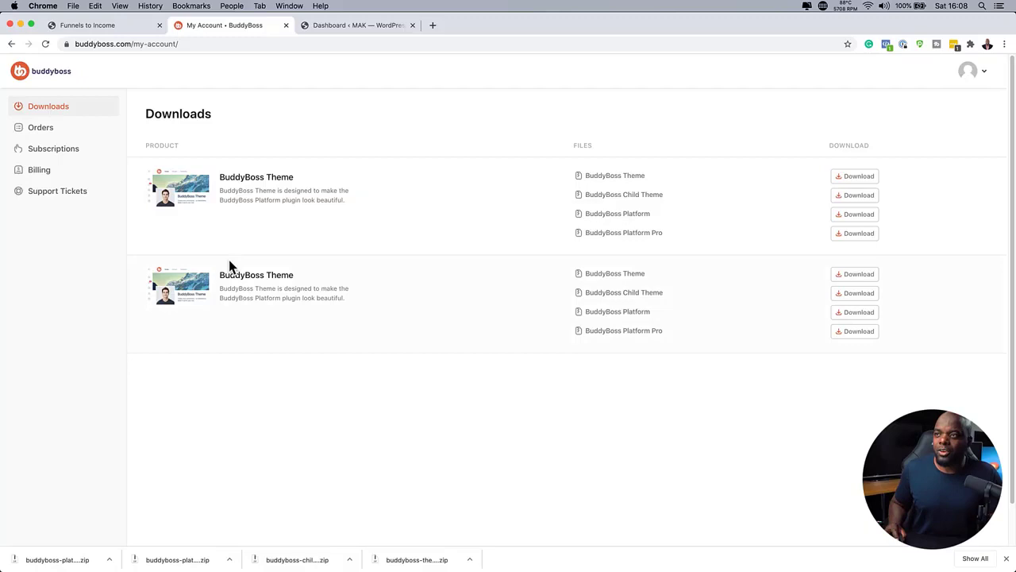
left_click(358, 26)
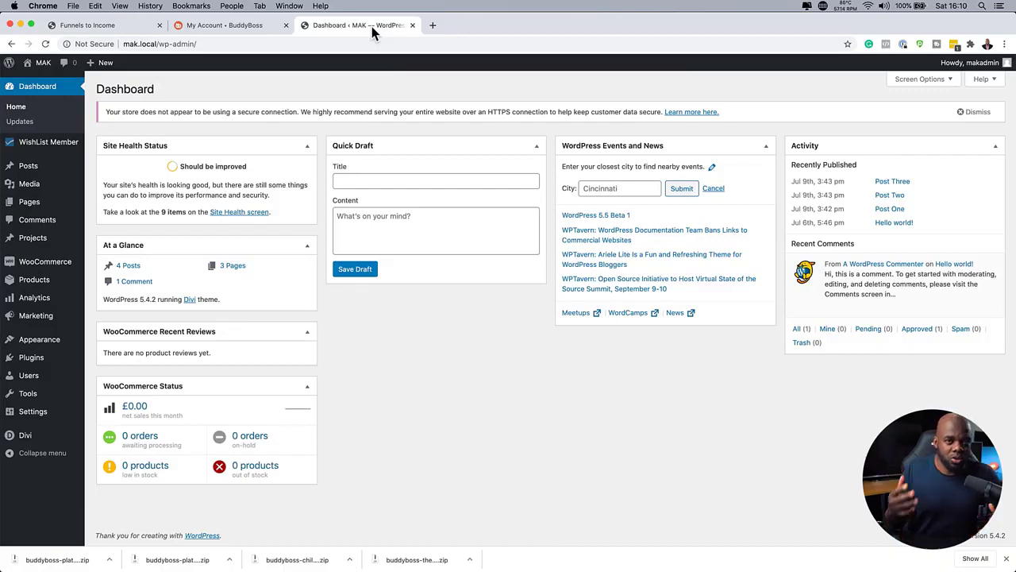
mouse_move(367, 308)
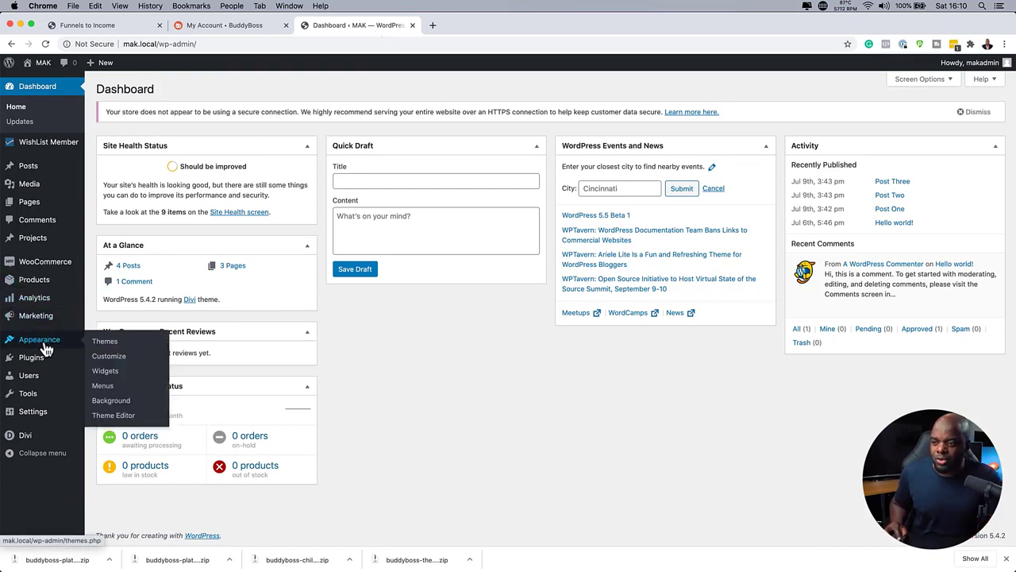
Step: Go to Appearance > Themes and start Add New to reach the Add Themes page
left_click(105, 340)
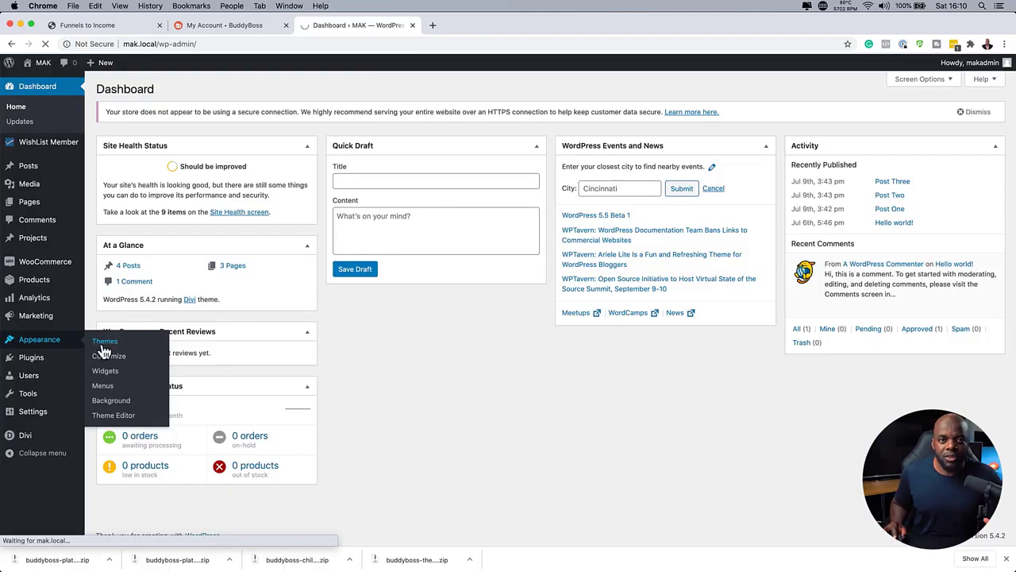
left_click(105, 339)
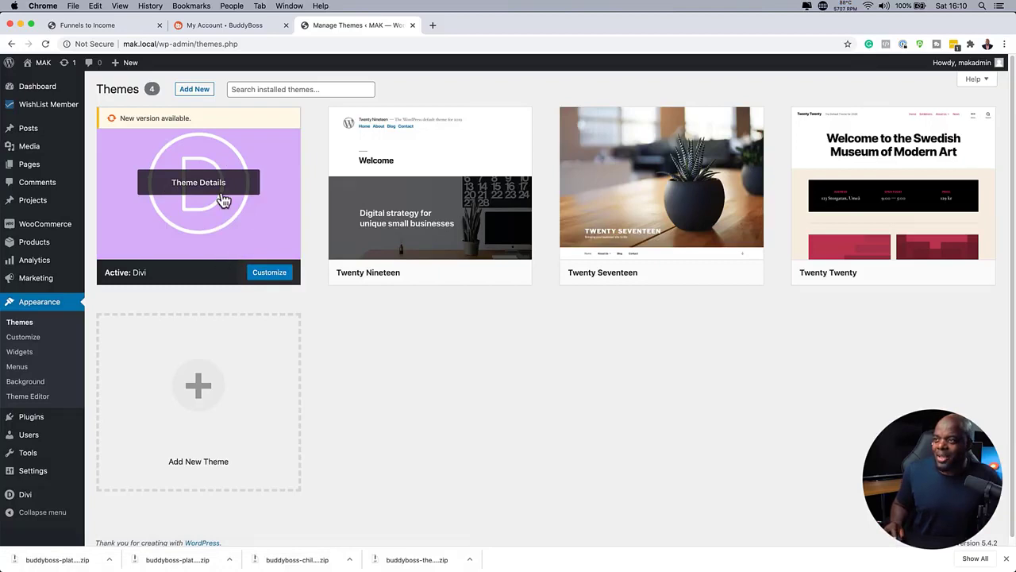
left_click(194, 89)
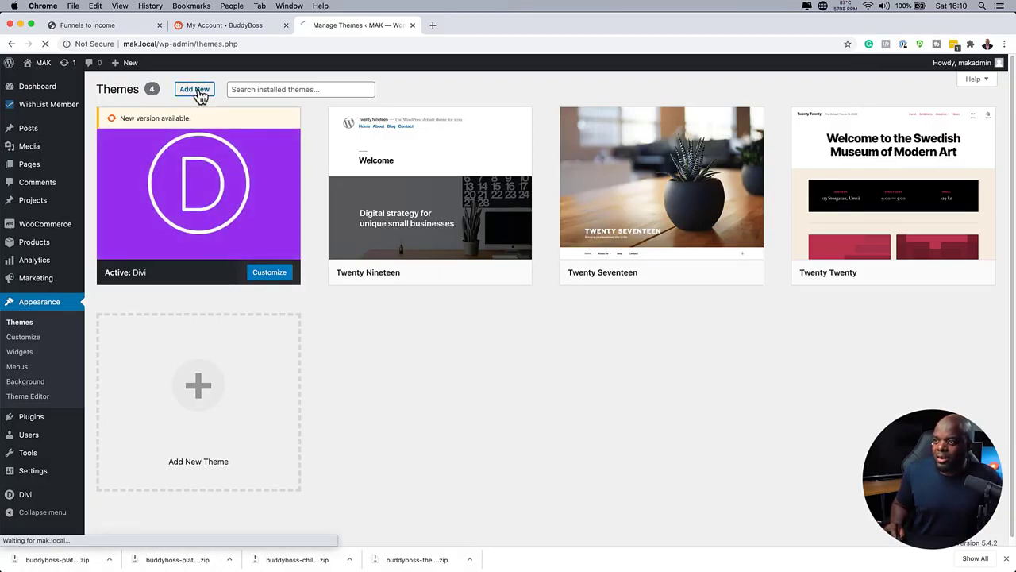
left_click(194, 88)
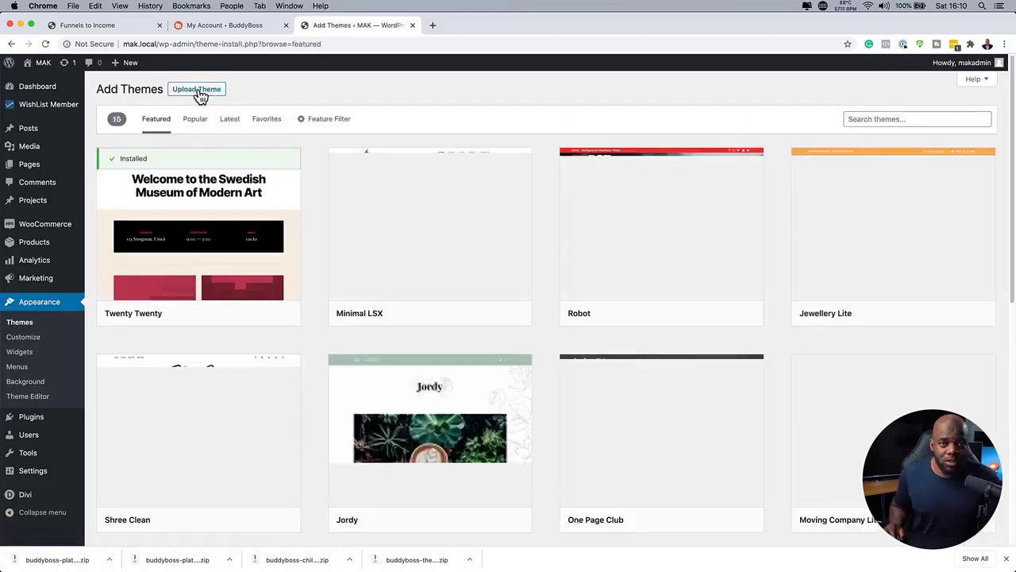
Step: Upload buddyboss-theme.zip from the computer as the theme file
left_click(197, 89)
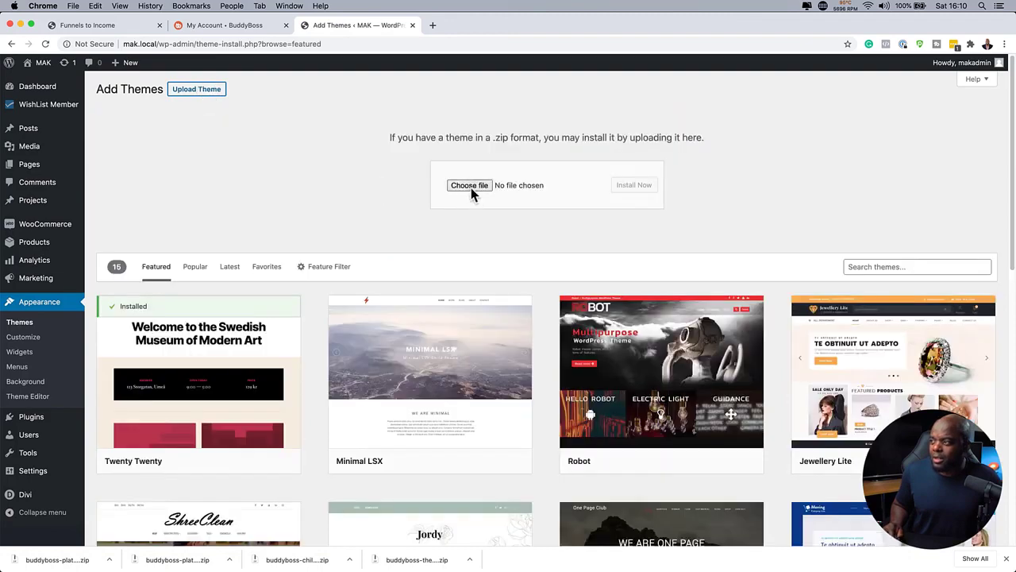
left_click(471, 184)
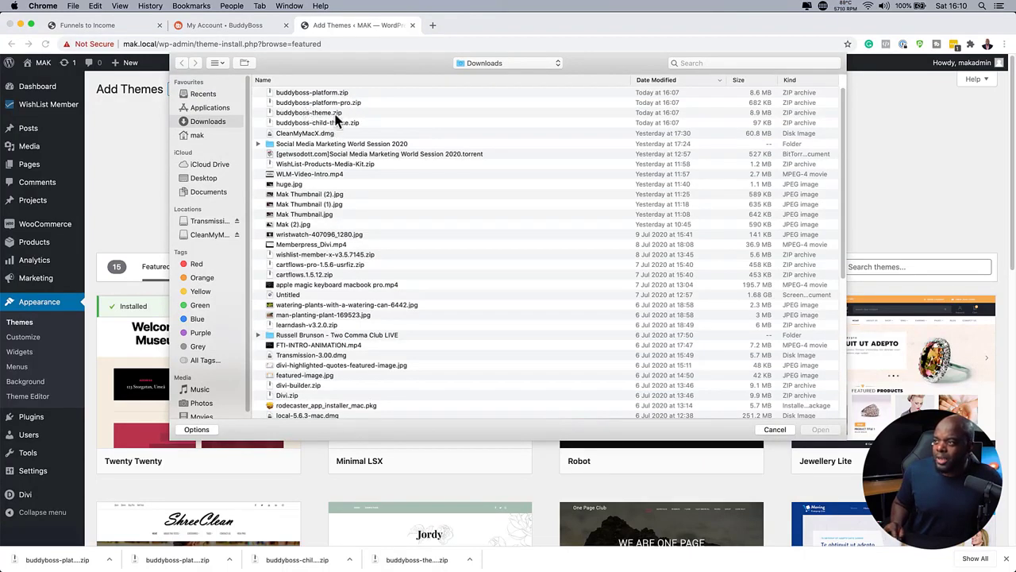
left_click(308, 111)
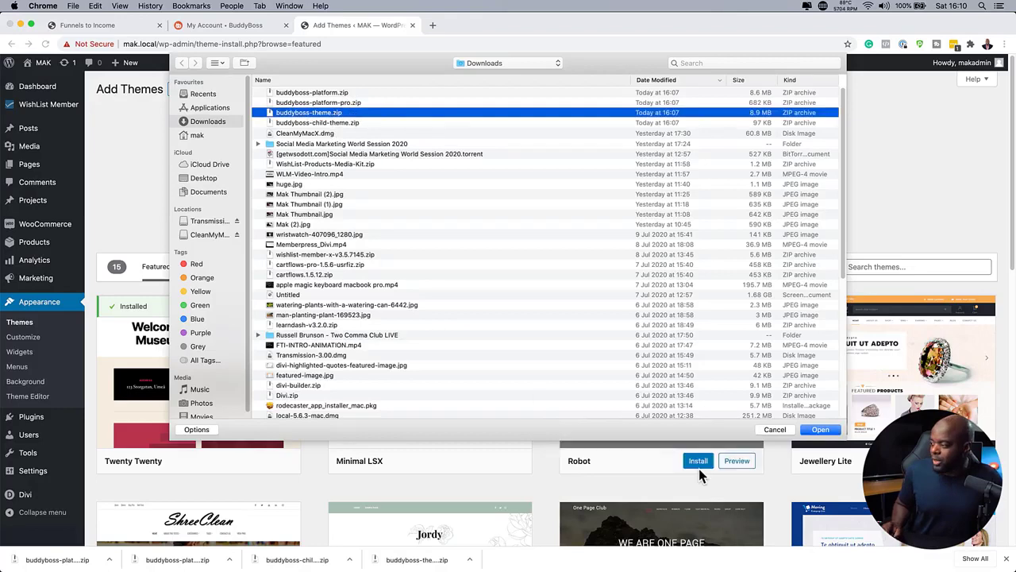
left_click(820, 429)
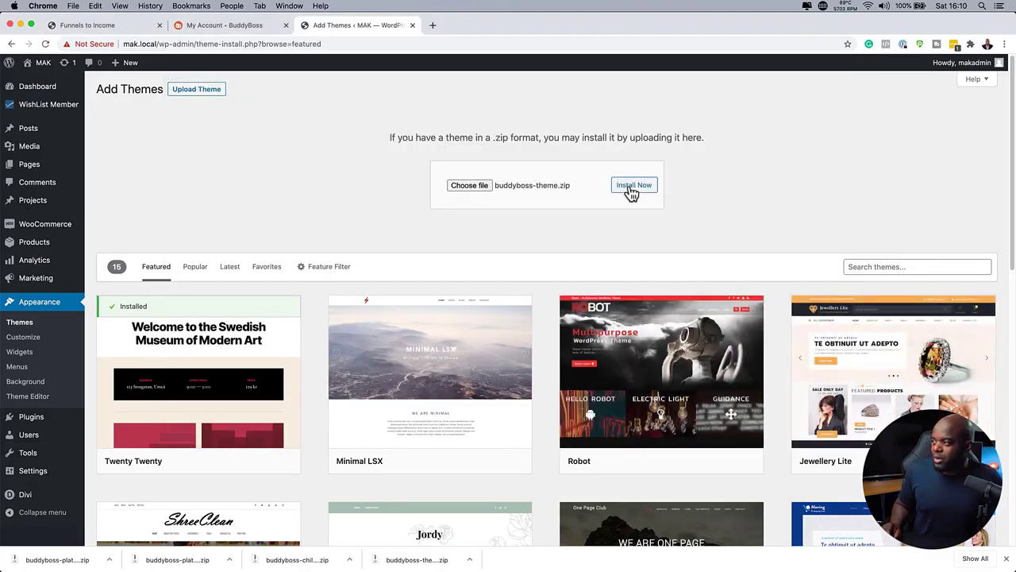
Step: Install the uploaded BuddyBoss theme and activate it
left_click(633, 185)
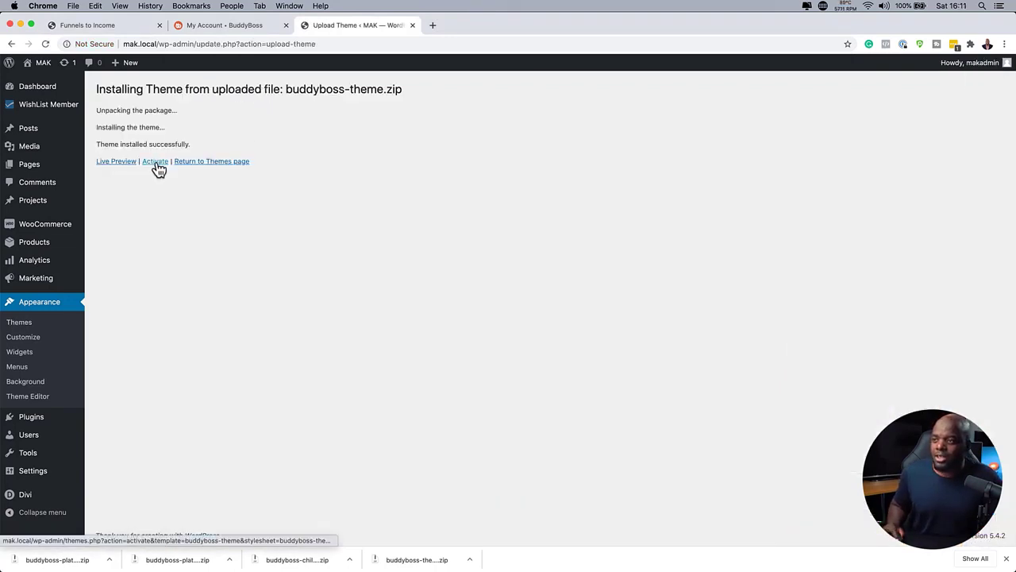
left_click(156, 162)
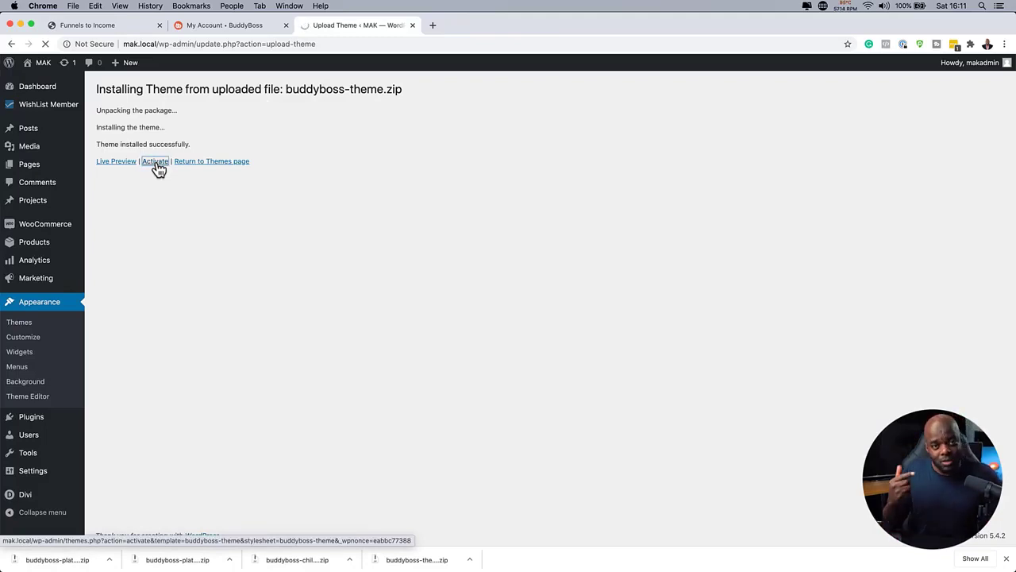
left_click(155, 162)
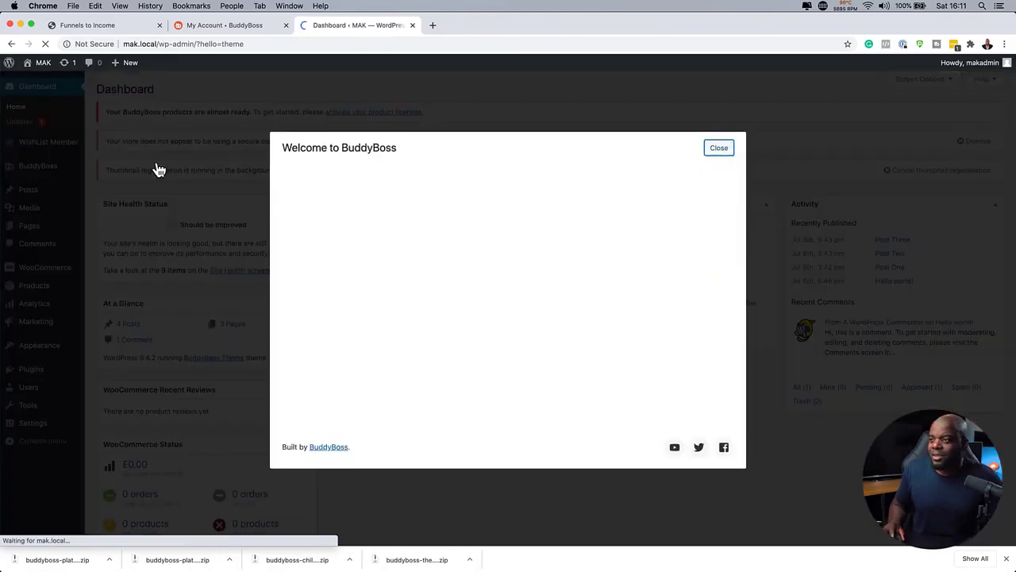
Step: Dismiss the BuddyBoss welcome window and show Appearance > Themes with BuddyBoss active
left_click(718, 148)
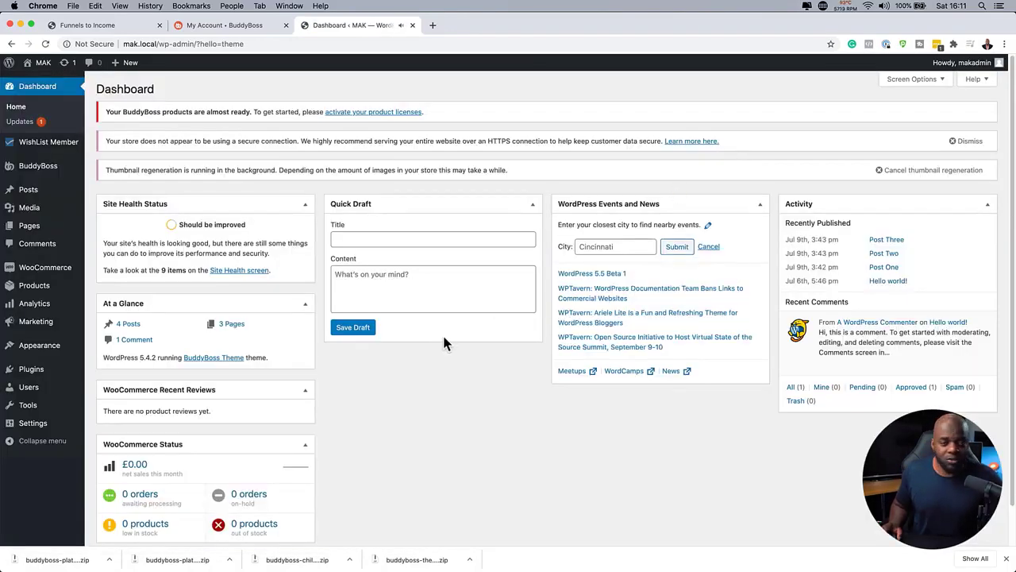
mouse_move(409, 435)
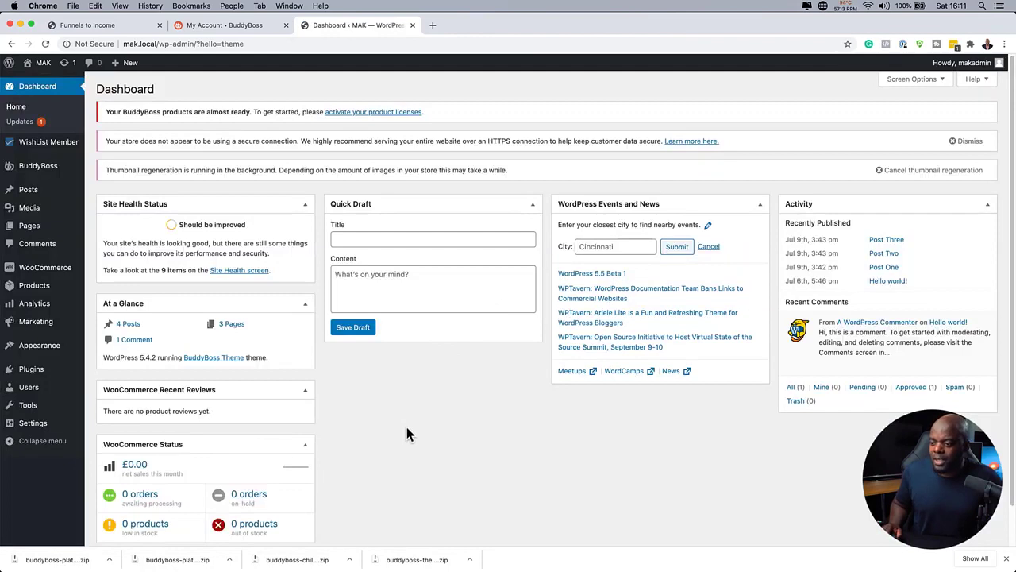
mouse_move(410, 427)
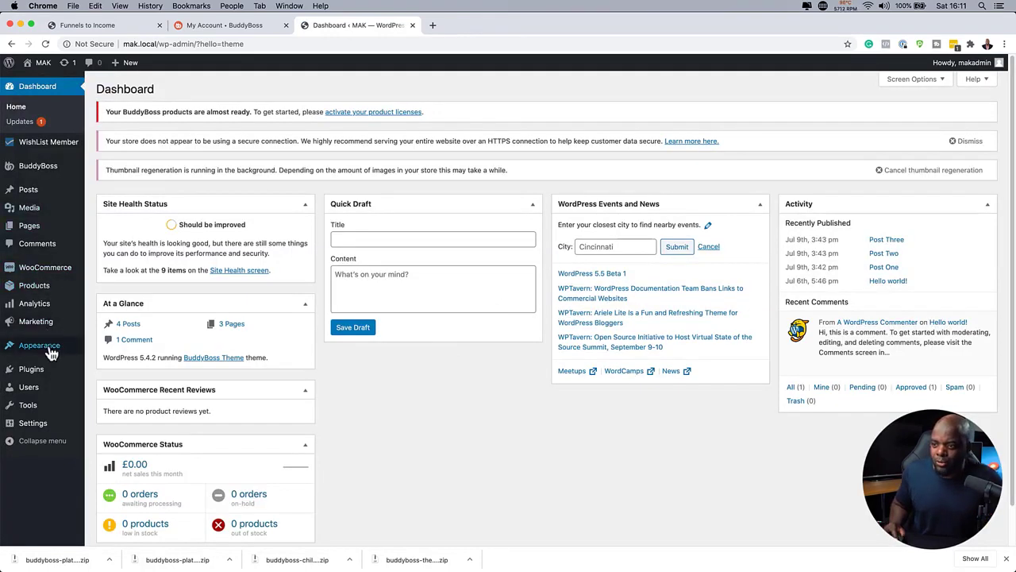
left_click(38, 345)
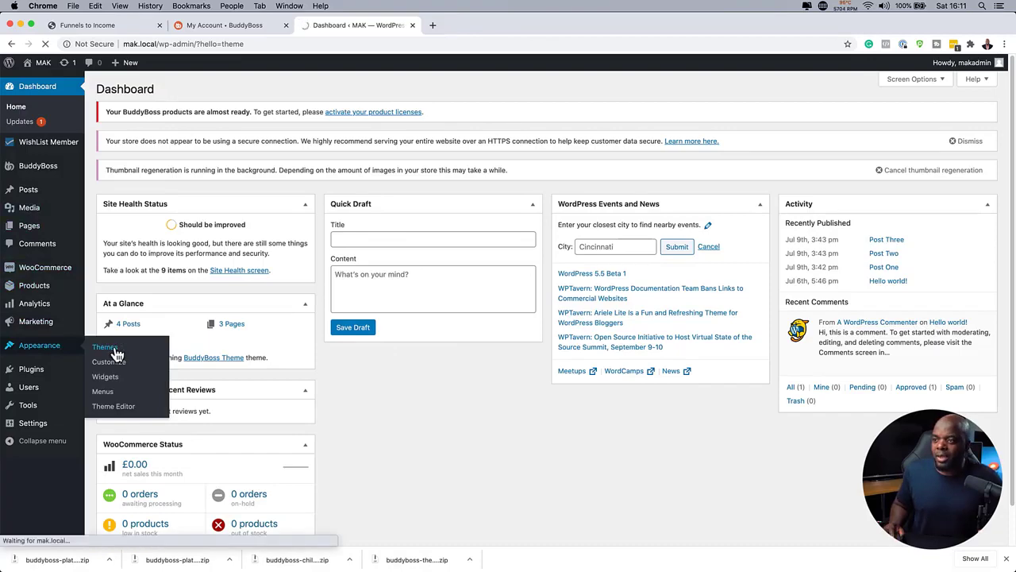
left_click(105, 346)
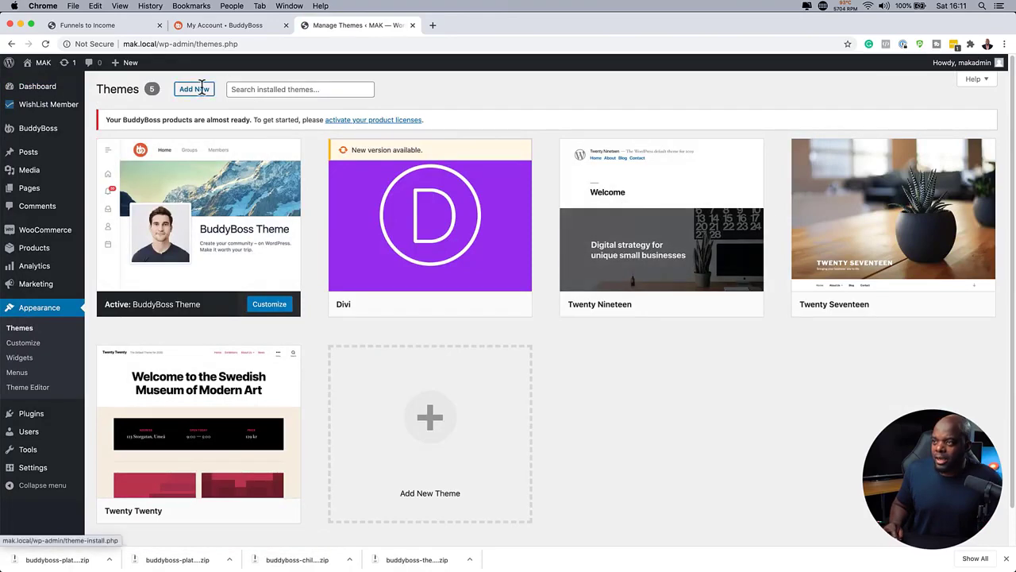
Step: Add a new theme by uploading buddyboss-child-theme.zip from Downloads
left_click(194, 89)
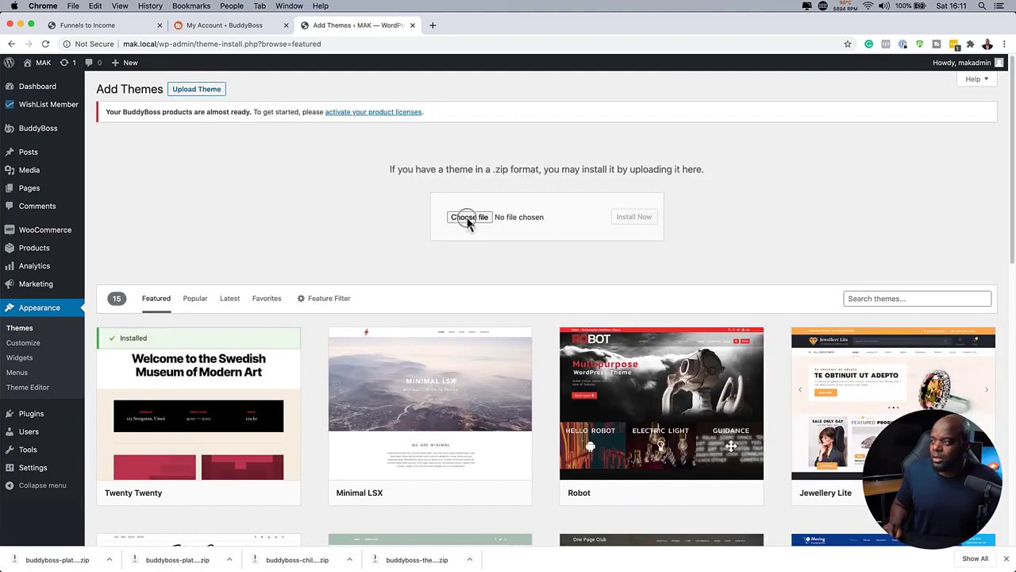
left_click(470, 216)
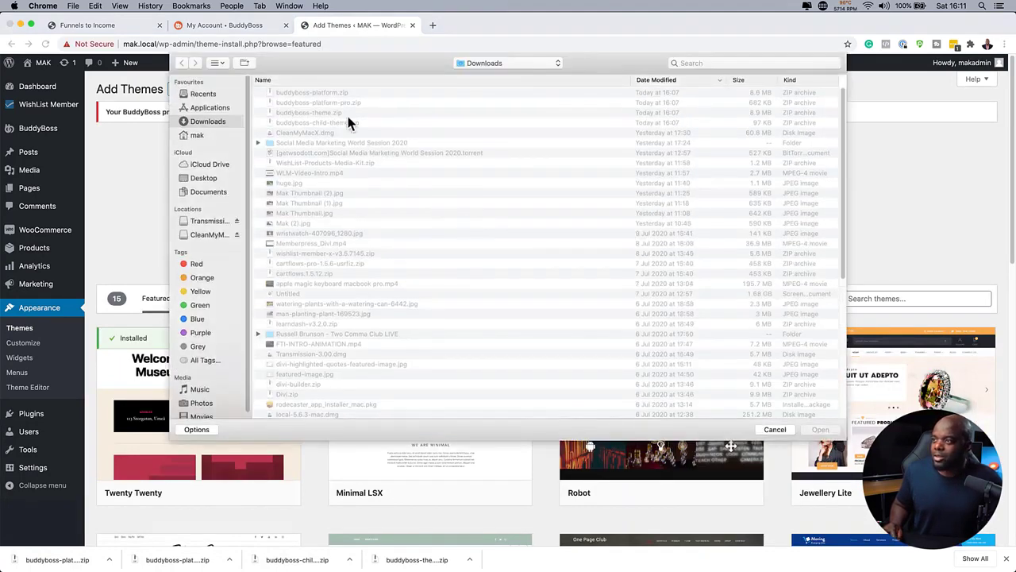
left_click(308, 111)
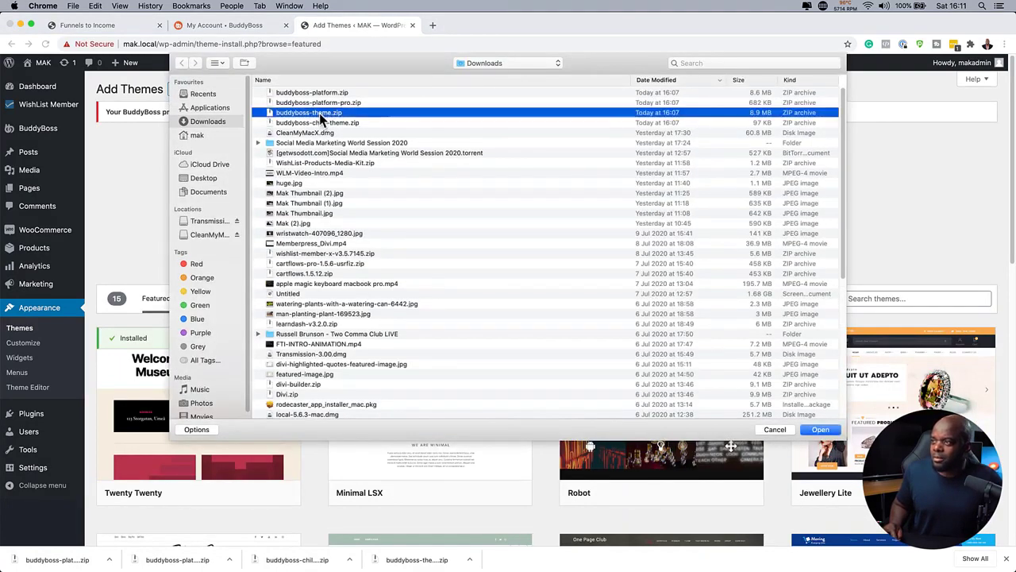
left_click(318, 123)
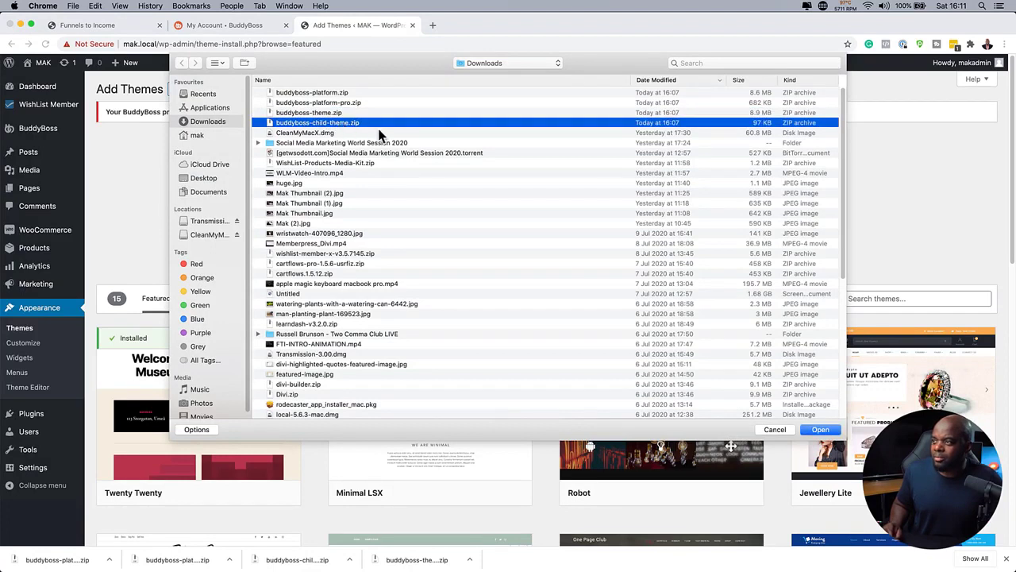
left_click(820, 429)
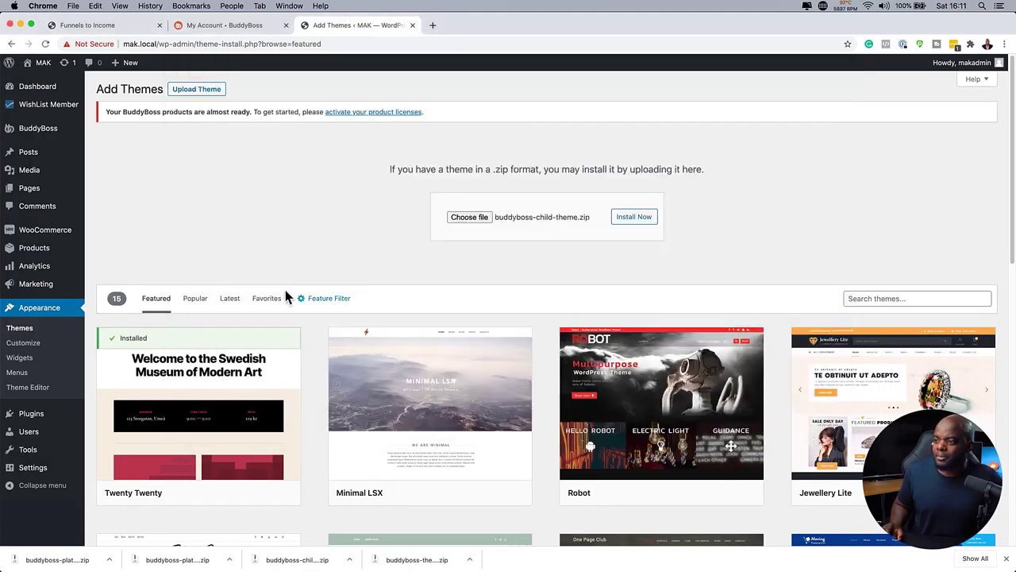
Step: Install the uploaded BuddyBoss Child theme so the site runs on it
left_click(634, 216)
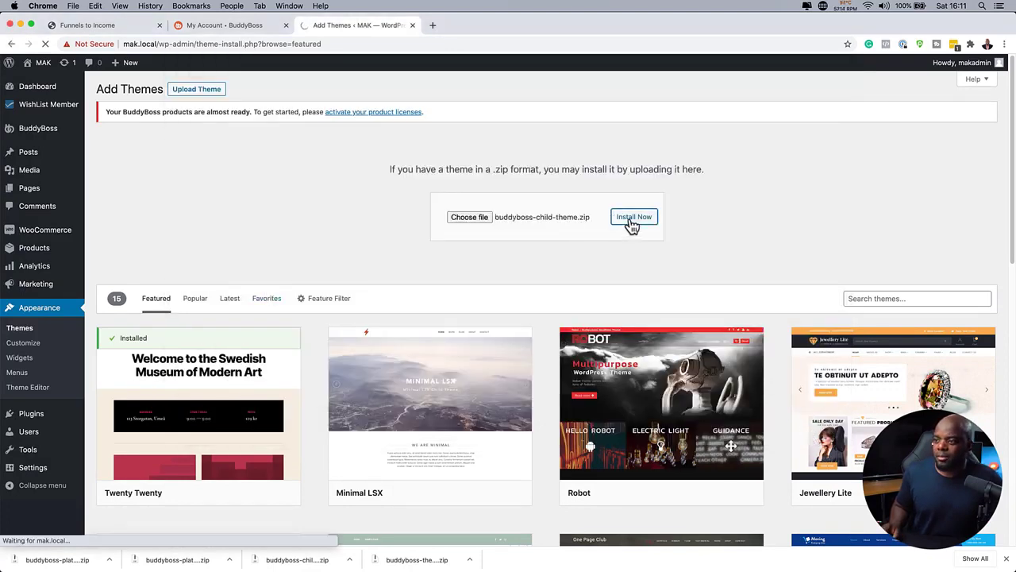
left_click(634, 216)
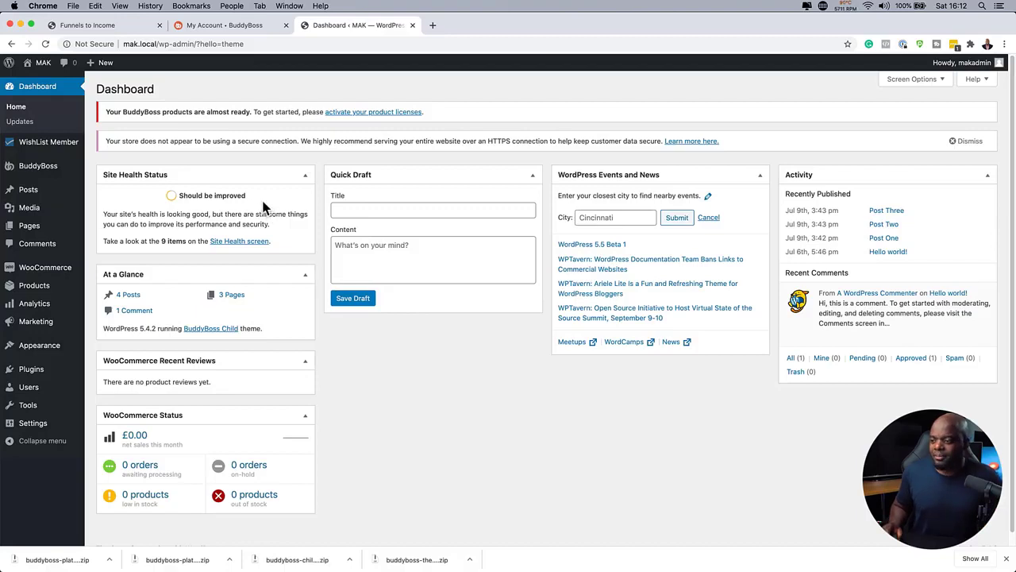
mouse_move(267, 369)
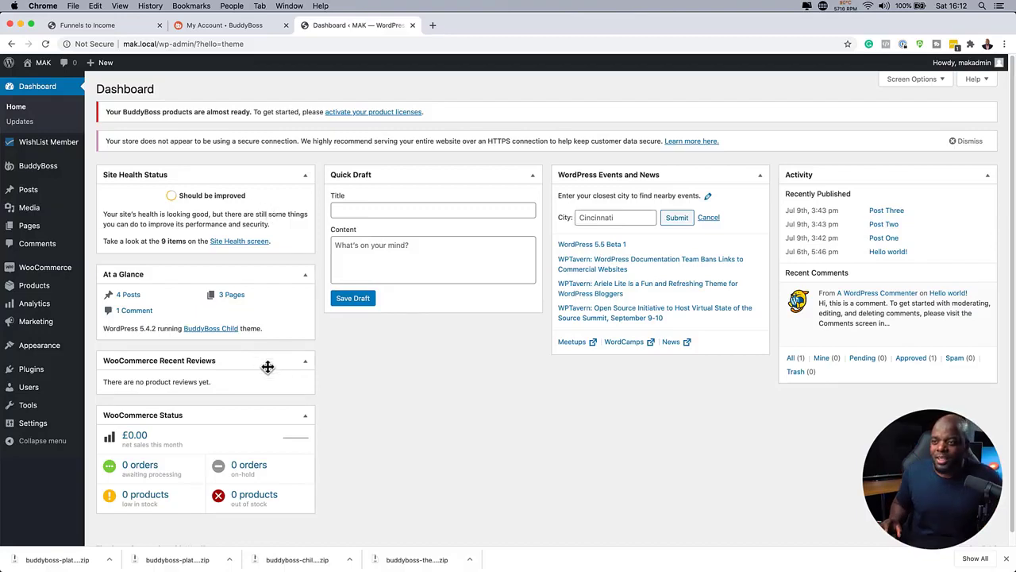
mouse_move(32, 369)
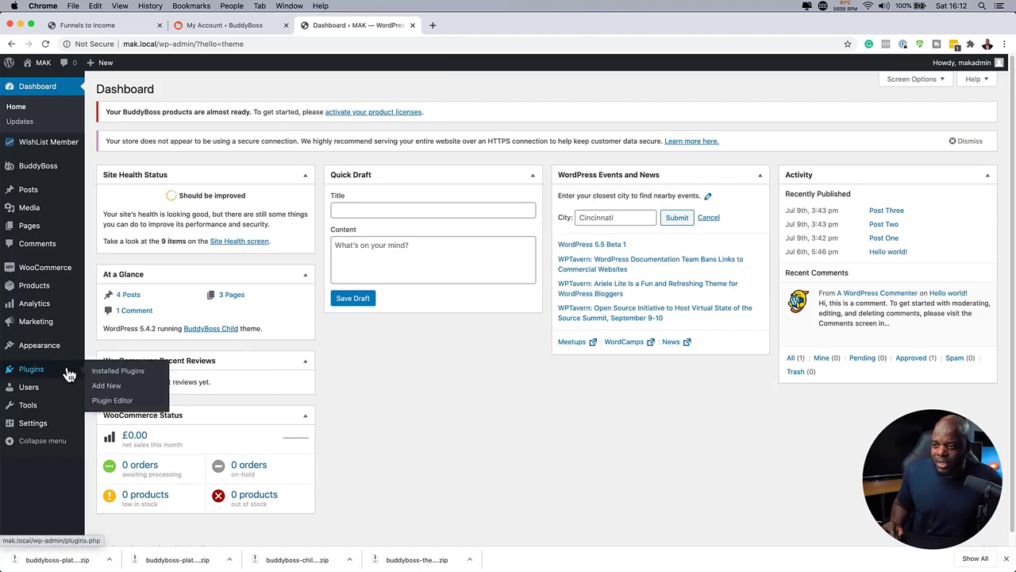
Step: Go to Plugins > Add New and upload buddyboss-platform.zip
left_click(106, 386)
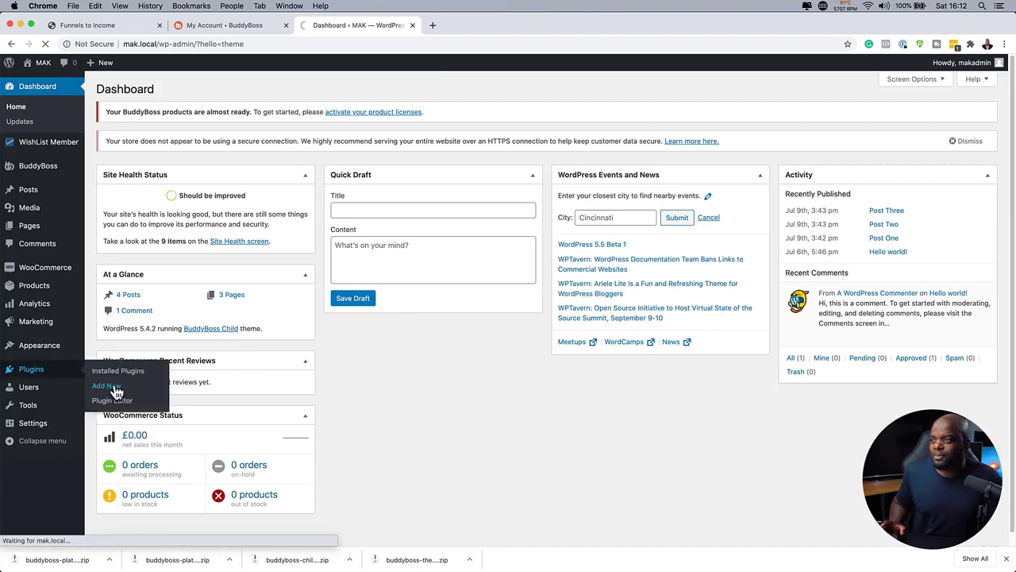
left_click(106, 386)
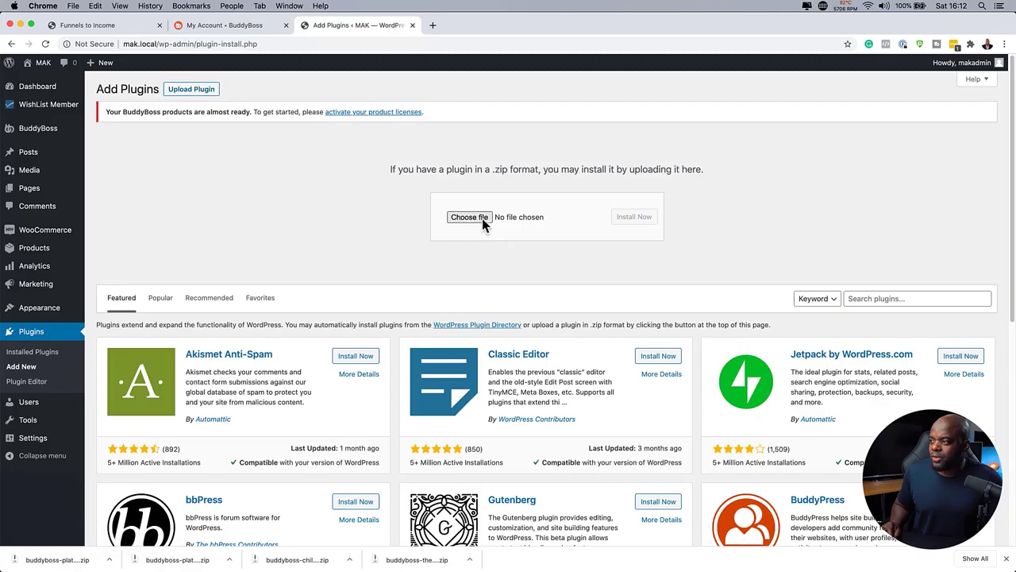
left_click(470, 216)
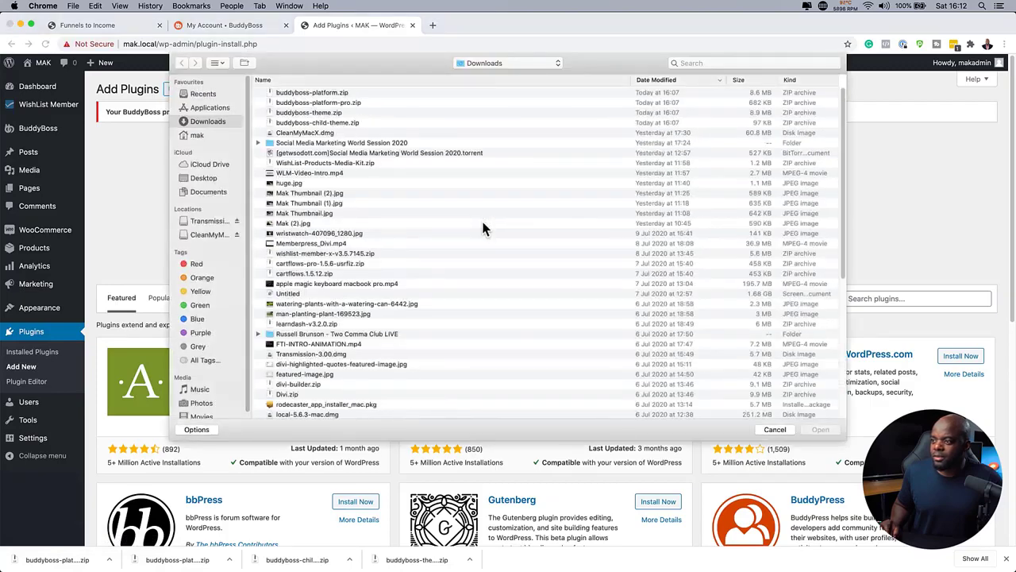
mouse_move(325, 120)
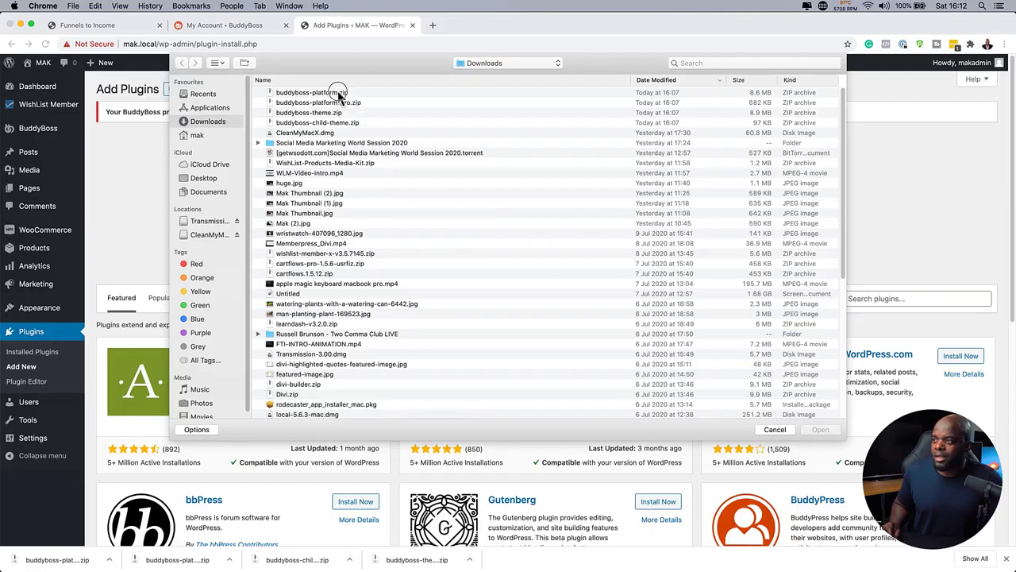
left_click(311, 92)
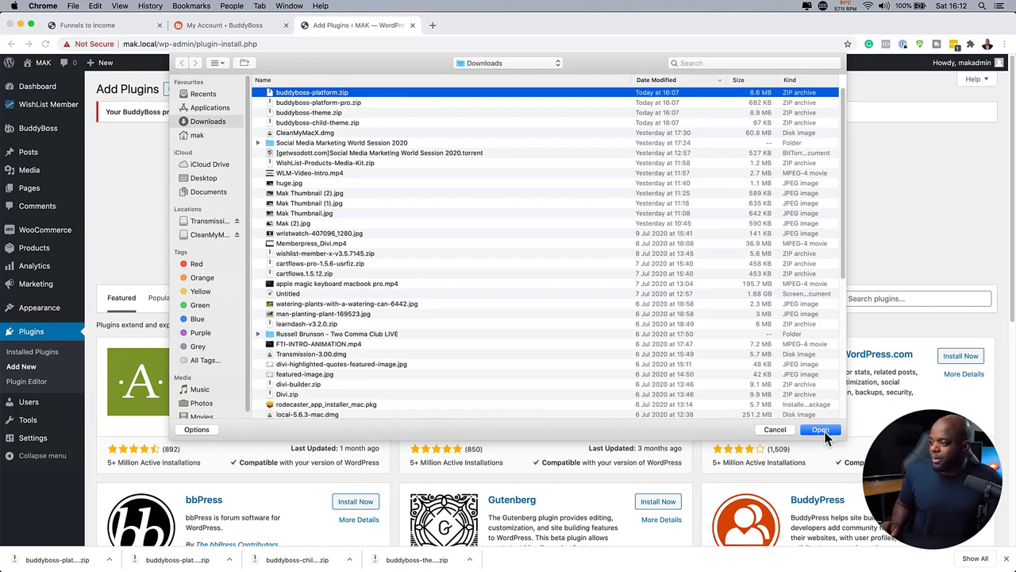
left_click(819, 429)
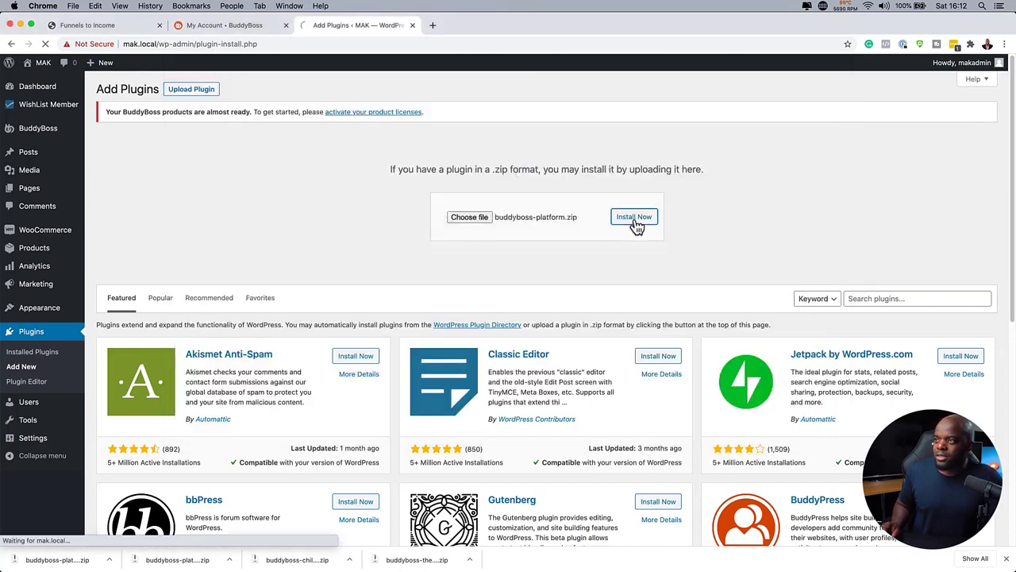
Step: Install and activate BuddyBoss Platform, then dismiss its welcome message
left_click(634, 216)
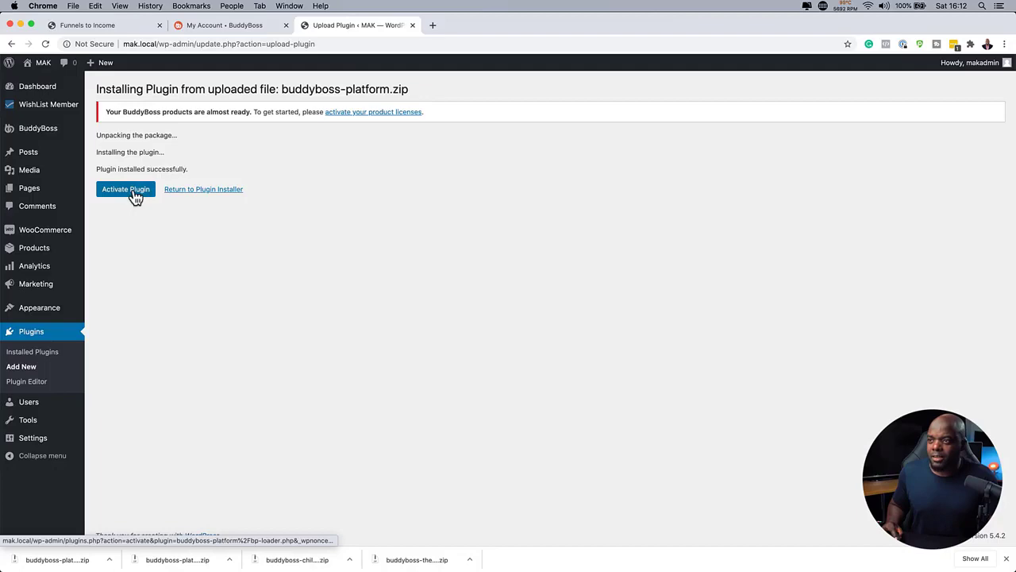
left_click(126, 189)
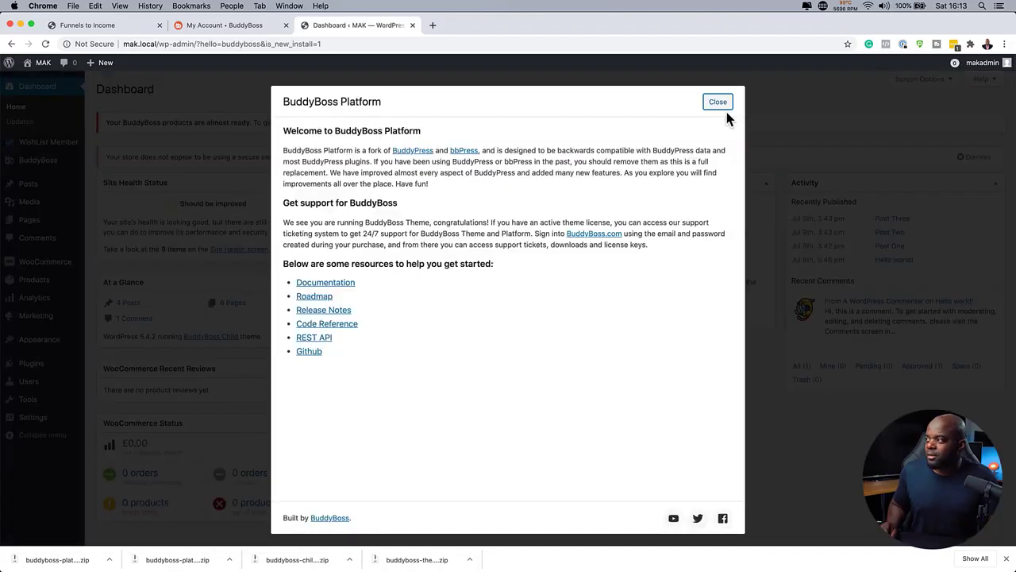
left_click(718, 102)
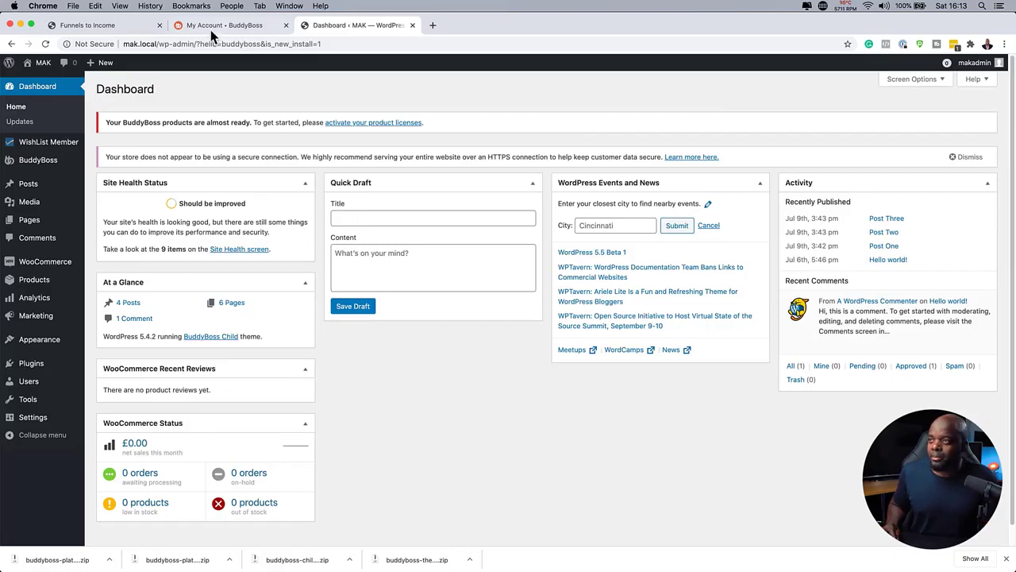
mouse_move(35, 297)
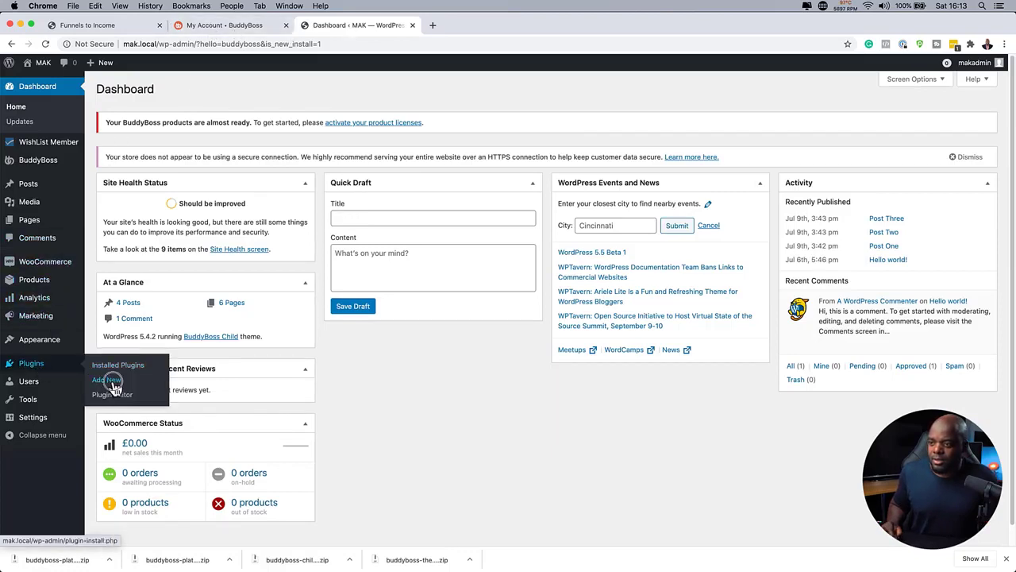
Step: From Add Plugins, upload buddyboss-platform-pro.zip
left_click(106, 380)
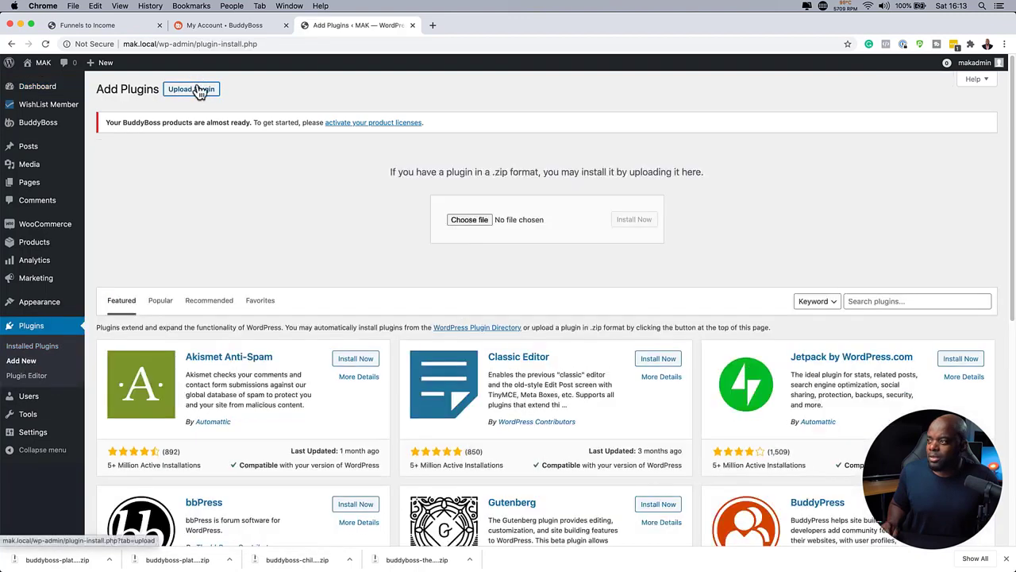
left_click(468, 219)
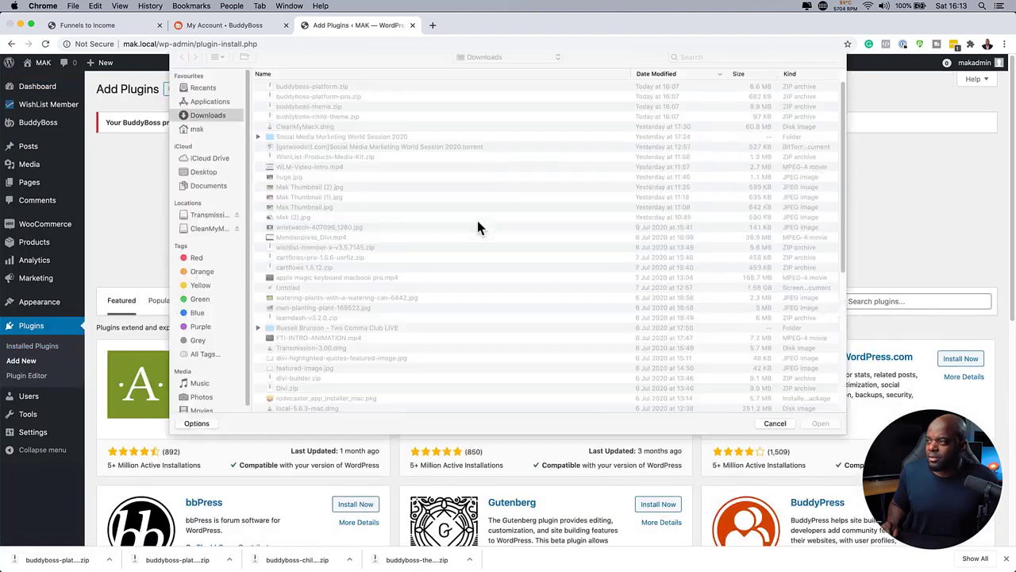
left_click(317, 102)
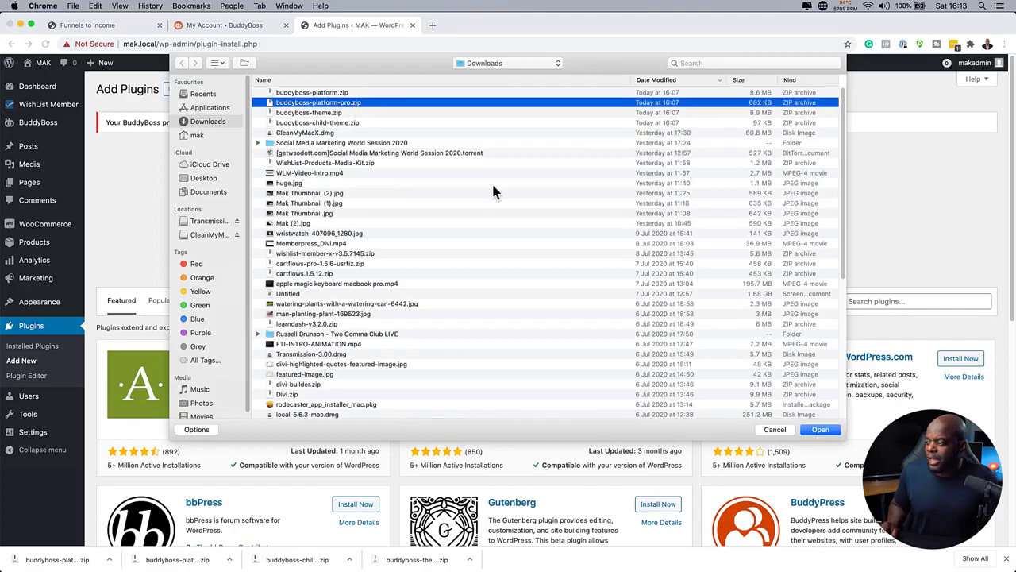
left_click(820, 429)
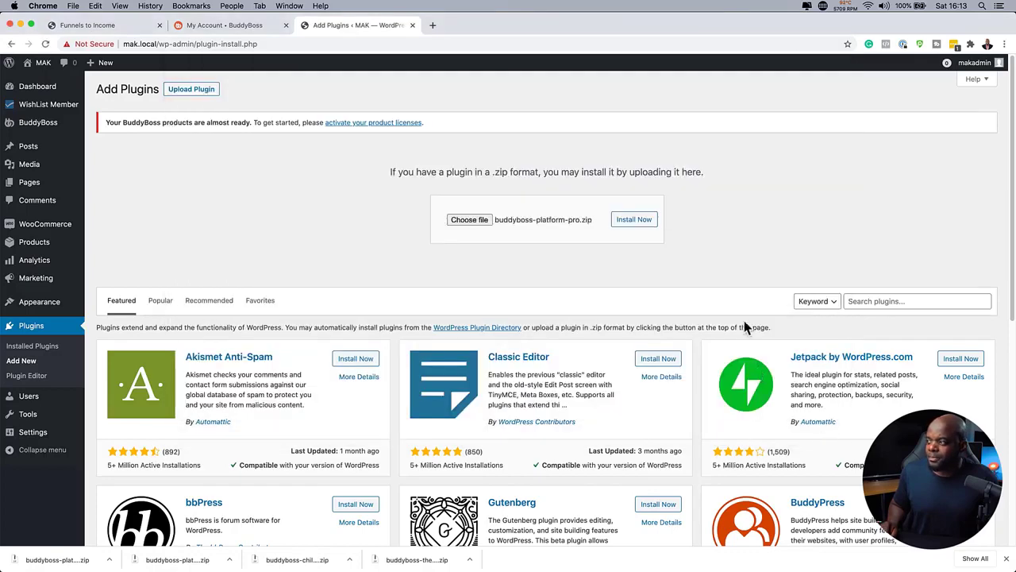
Step: Install and activate the BuddyBoss Platform Pro plugin
left_click(634, 219)
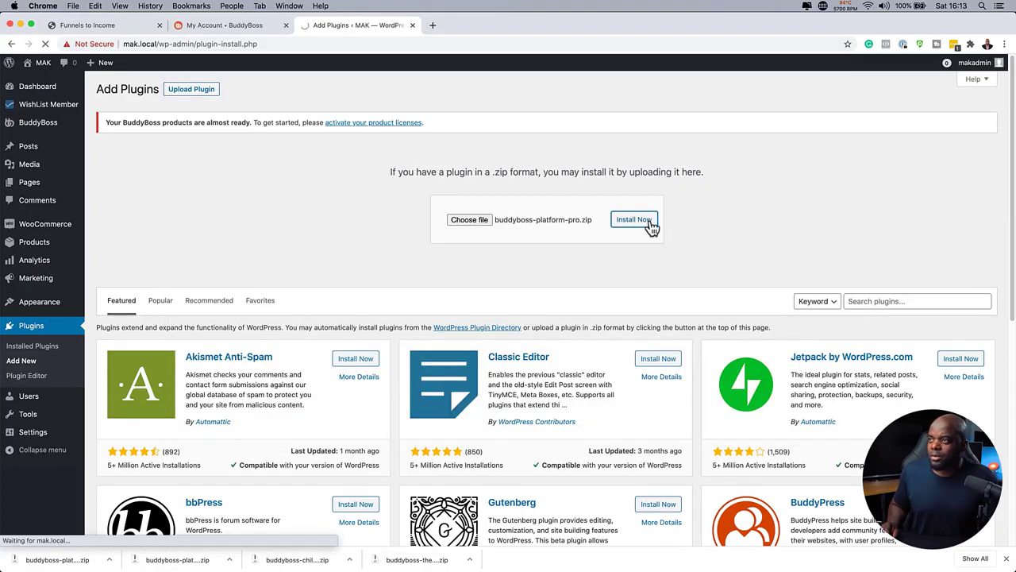
left_click(634, 220)
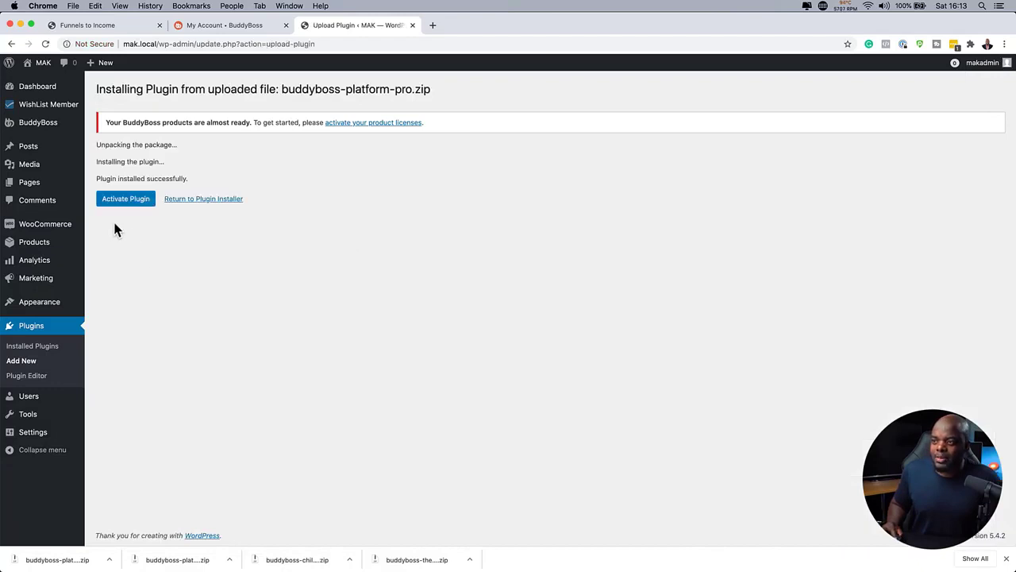
left_click(125, 199)
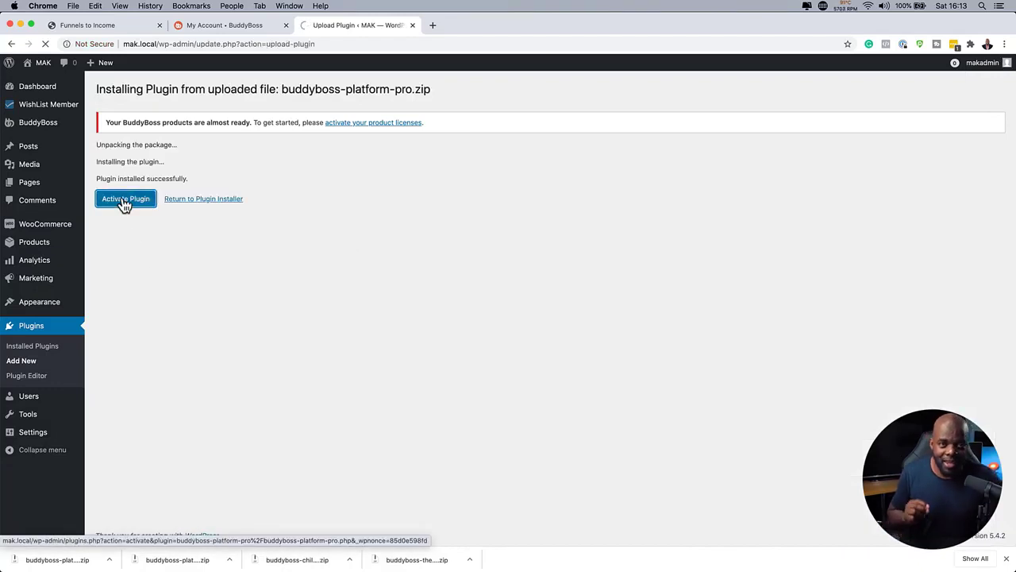
left_click(126, 198)
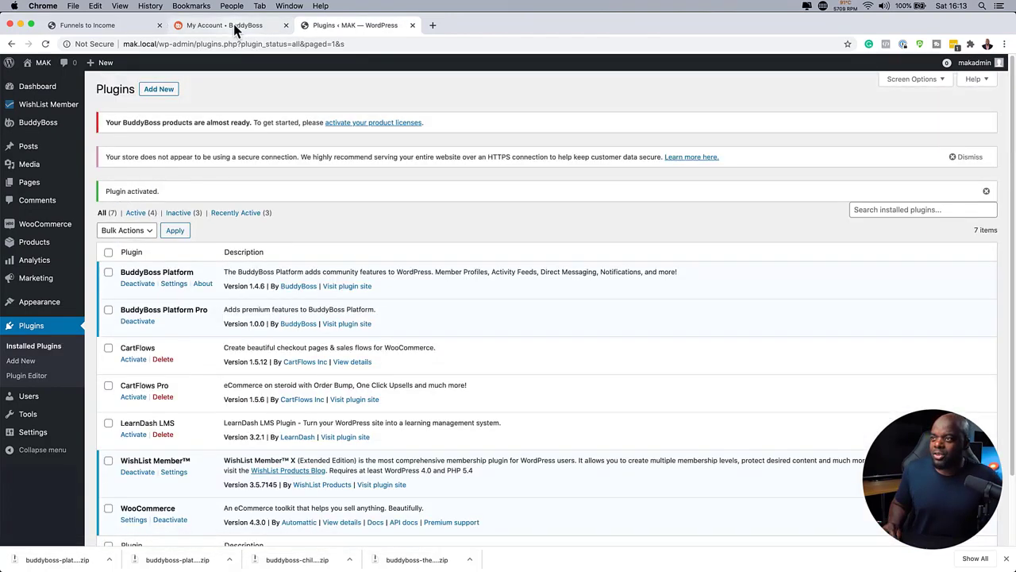
Step: Switch to the BuddyBoss account tab and show Subscriptions with the theme license keys
left_click(222, 26)
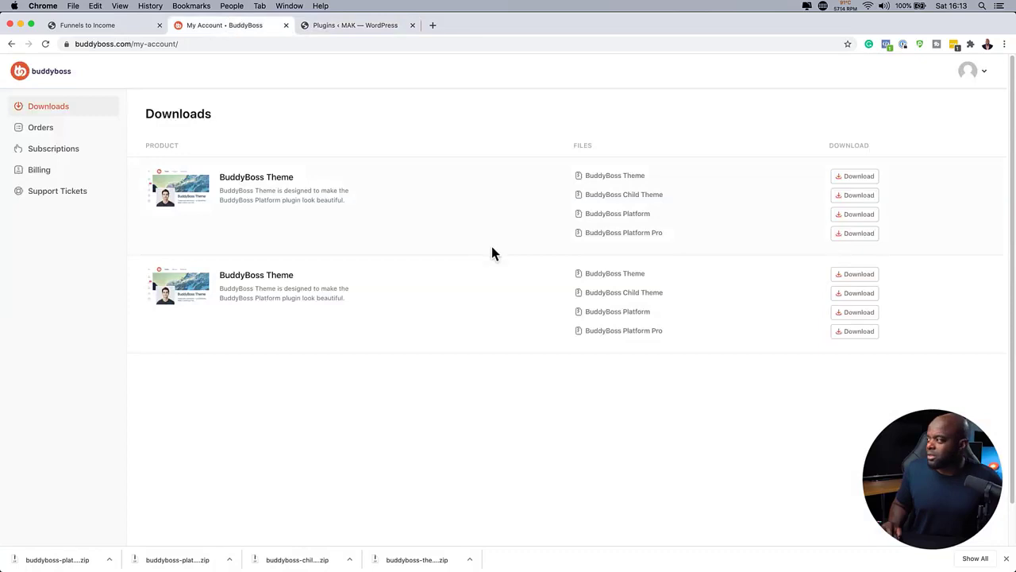
mouse_move(54, 150)
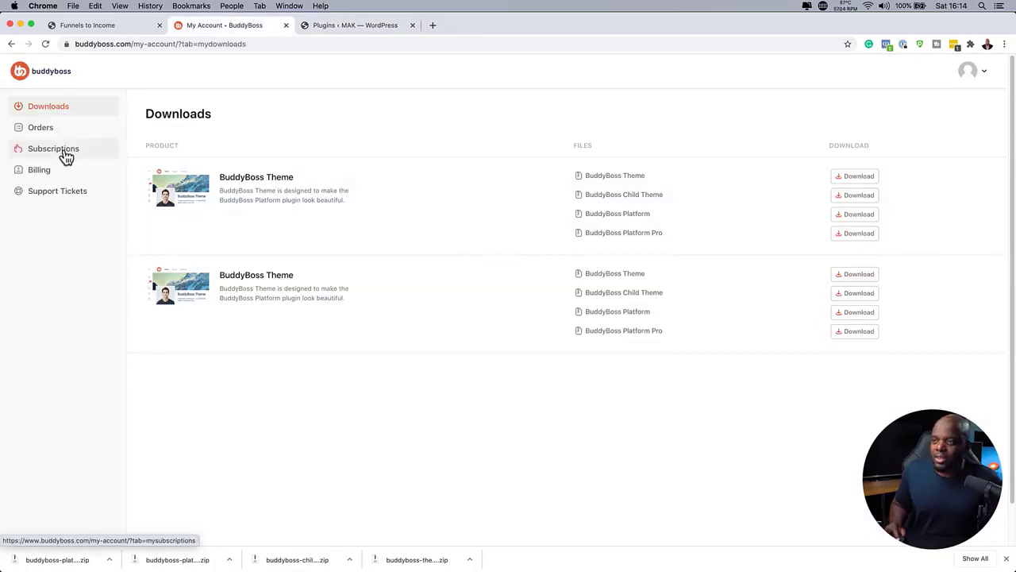
left_click(54, 149)
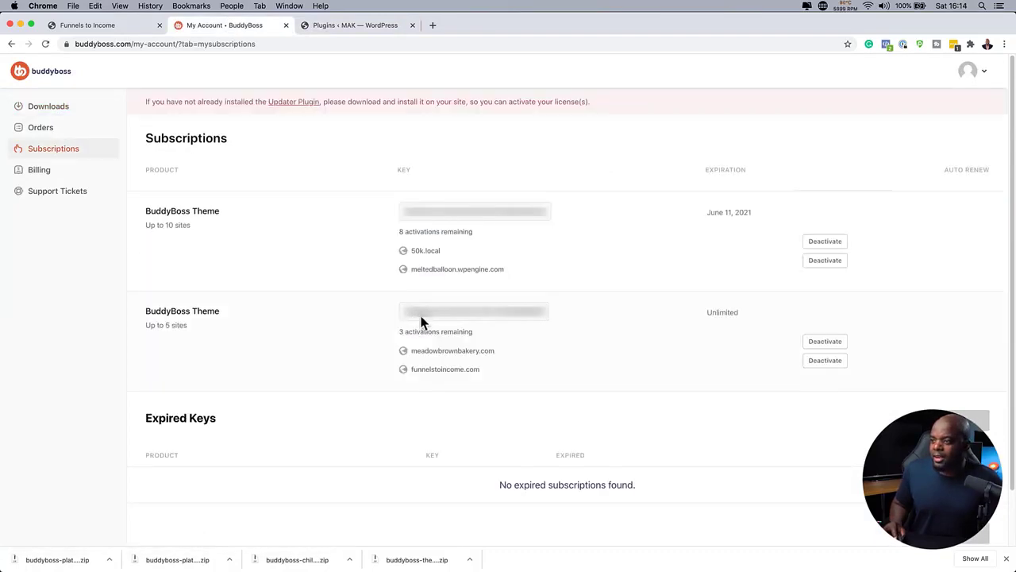
mouse_move(537, 222)
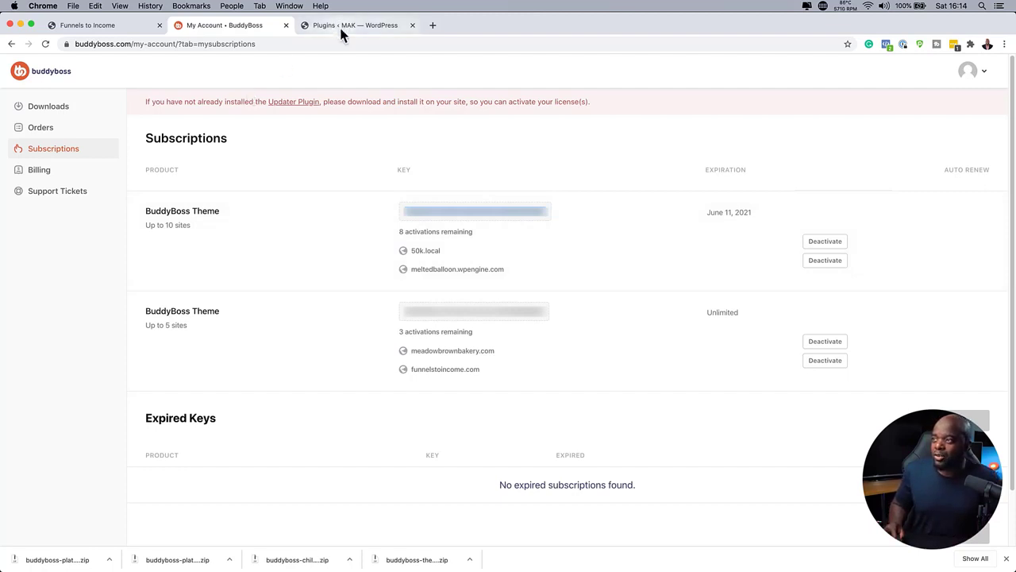
Step: Back in WordPress, reach the BuddyBoss license page and paste the license key
left_click(358, 26)
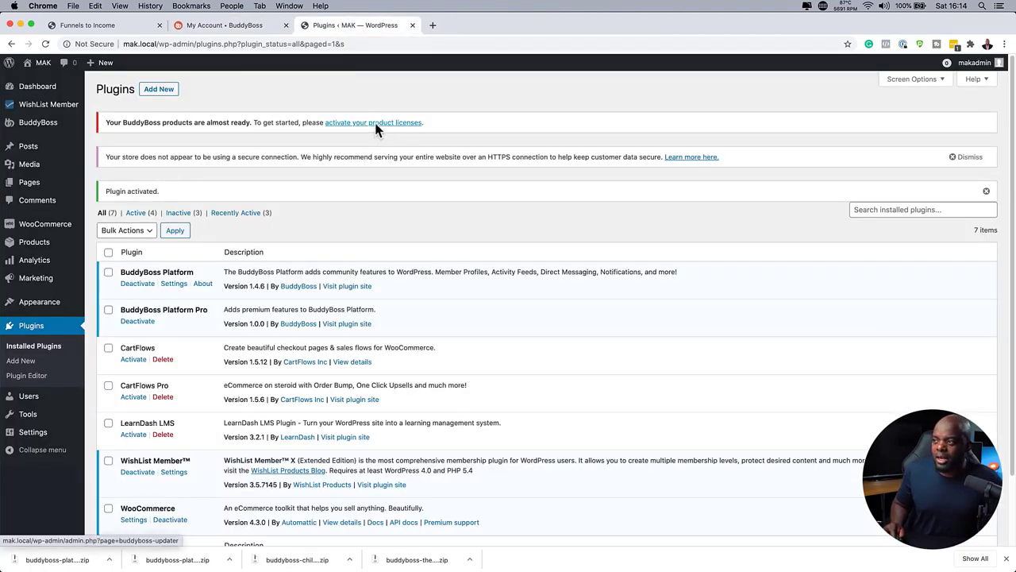
left_click(373, 123)
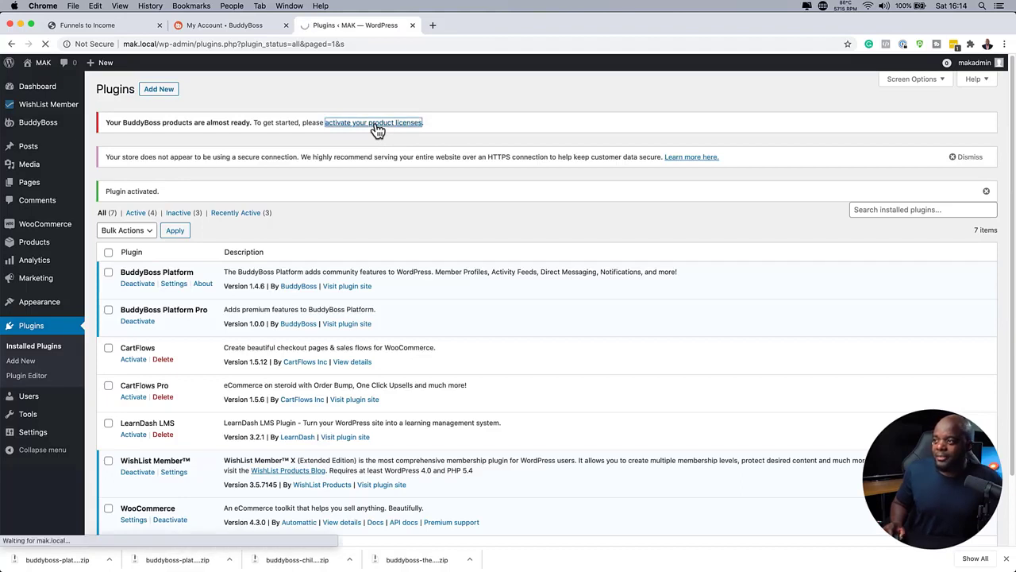
left_click(373, 122)
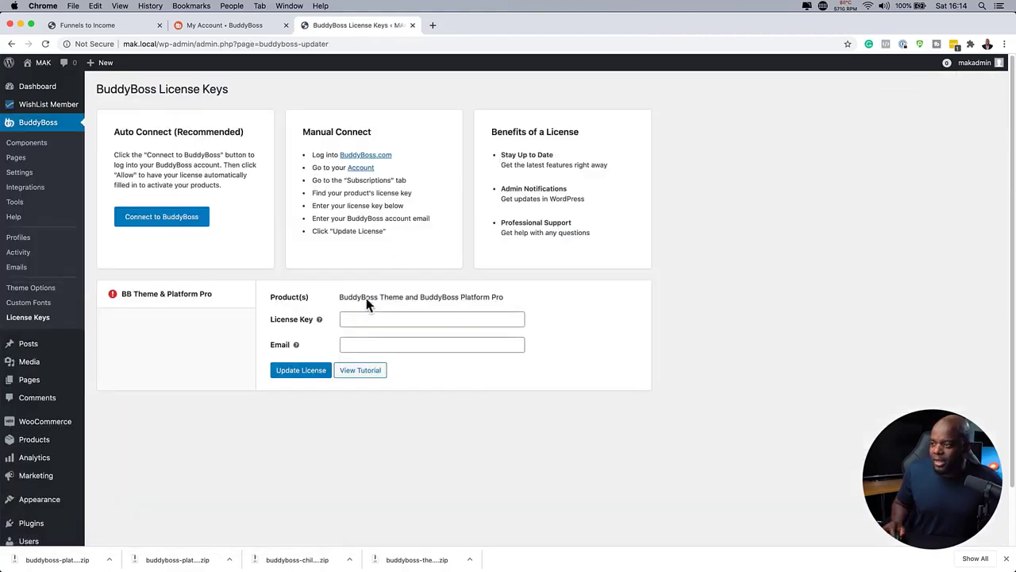
left_click(432, 318)
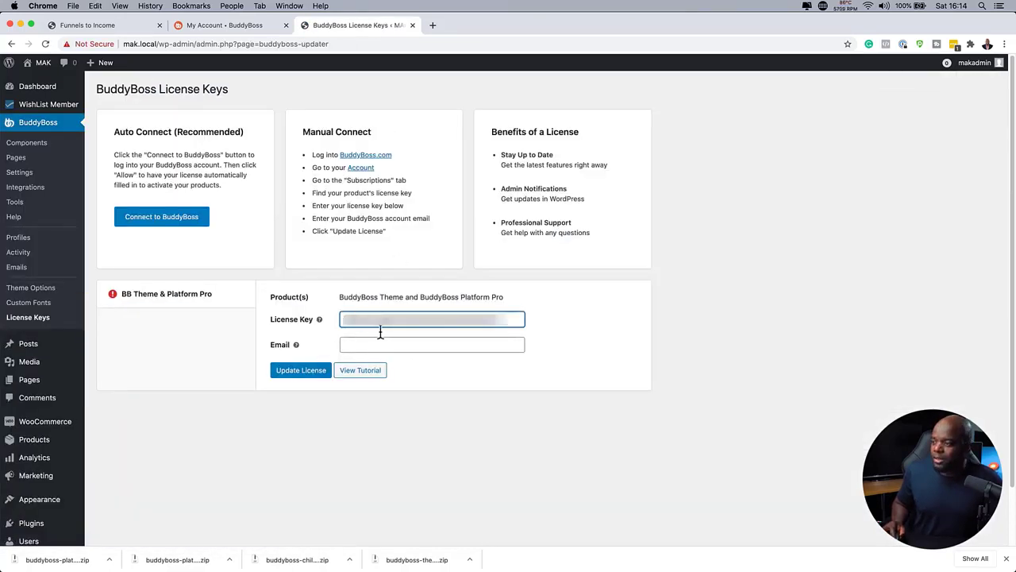
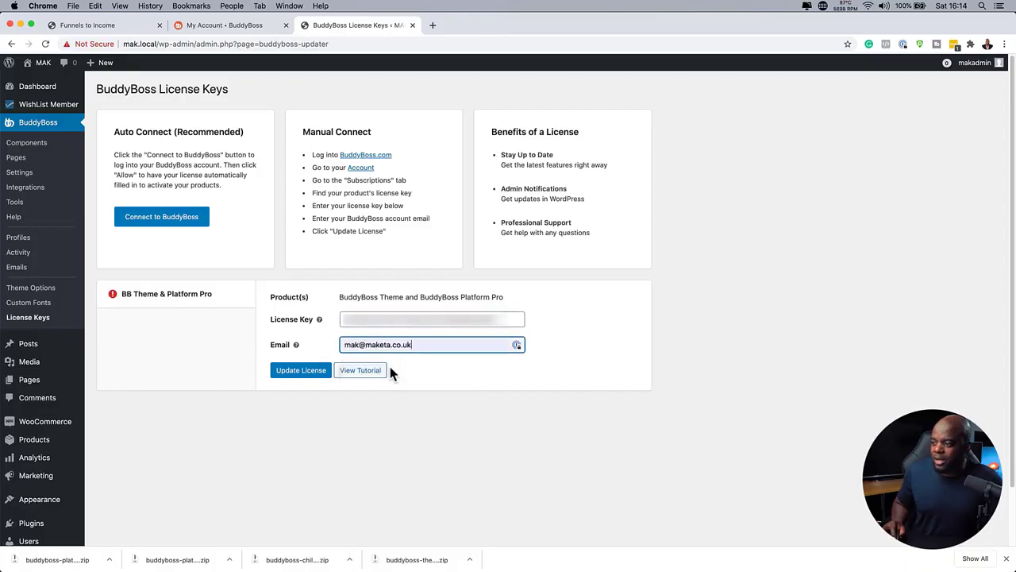
left_click(301, 370)
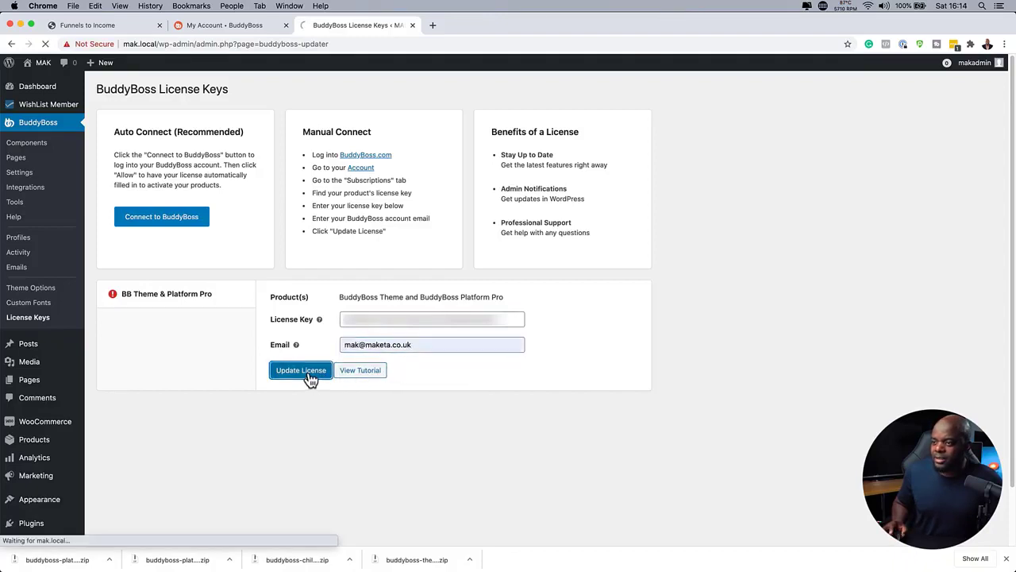
left_click(300, 370)
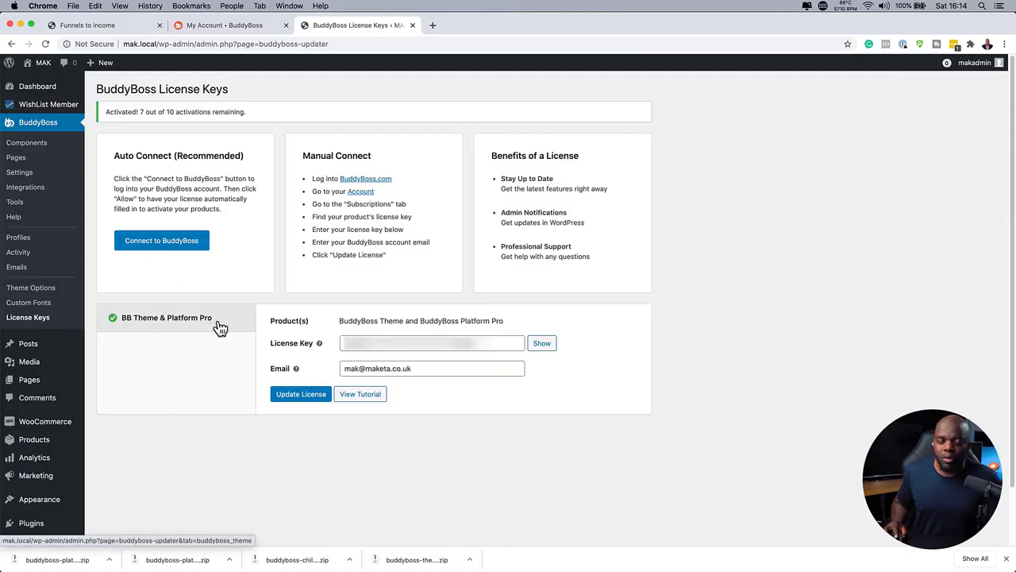
mouse_move(105, 222)
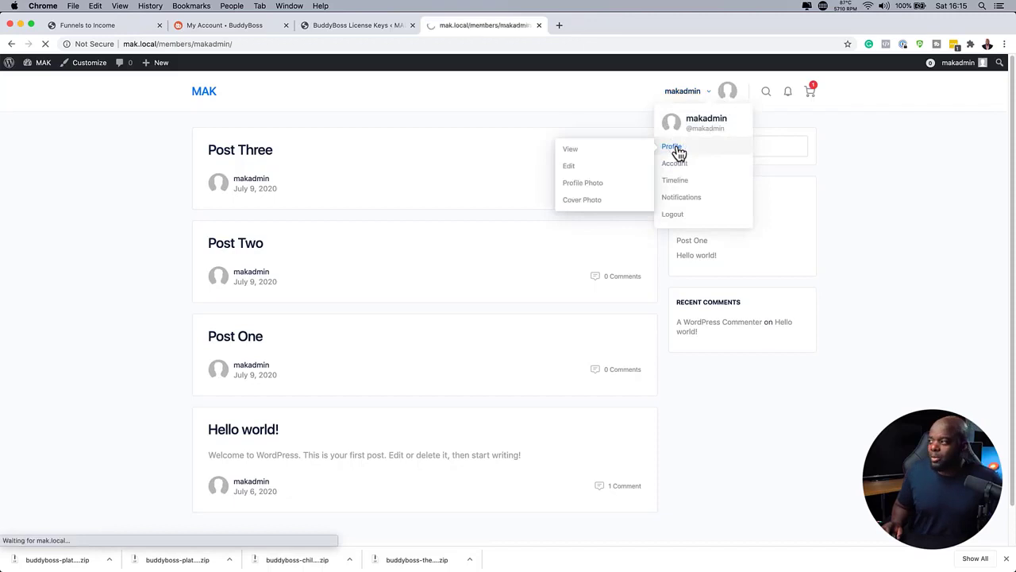
Step: View the makadmin member profile page on the site's front end from the user menu
left_click(671, 147)
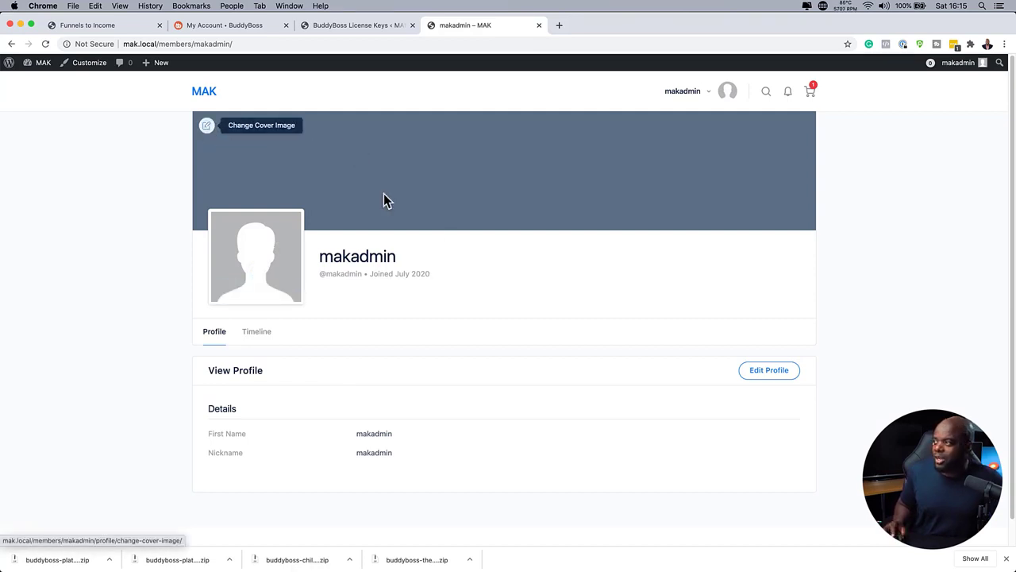
mouse_move(532, 219)
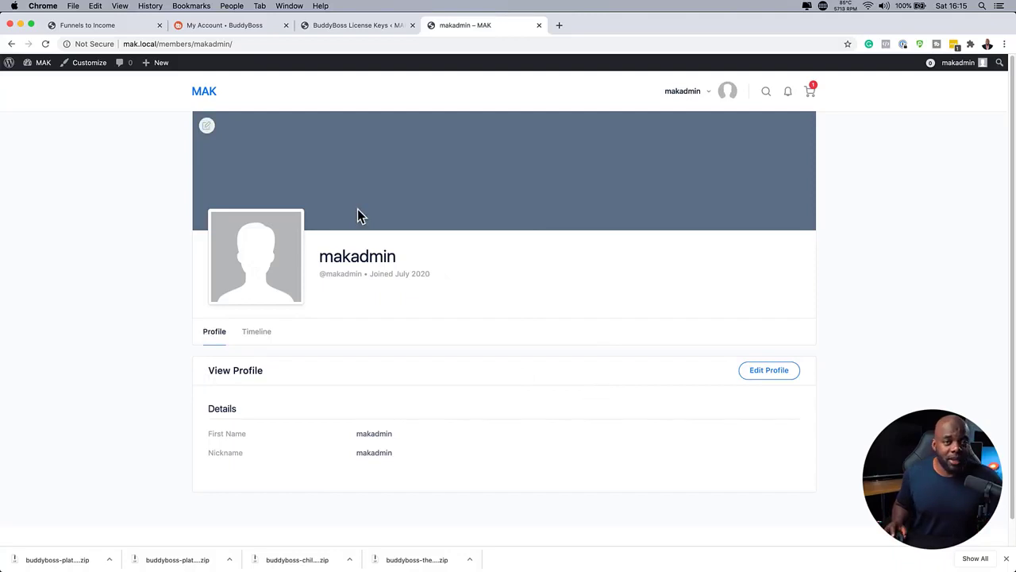
mouse_move(355, 211)
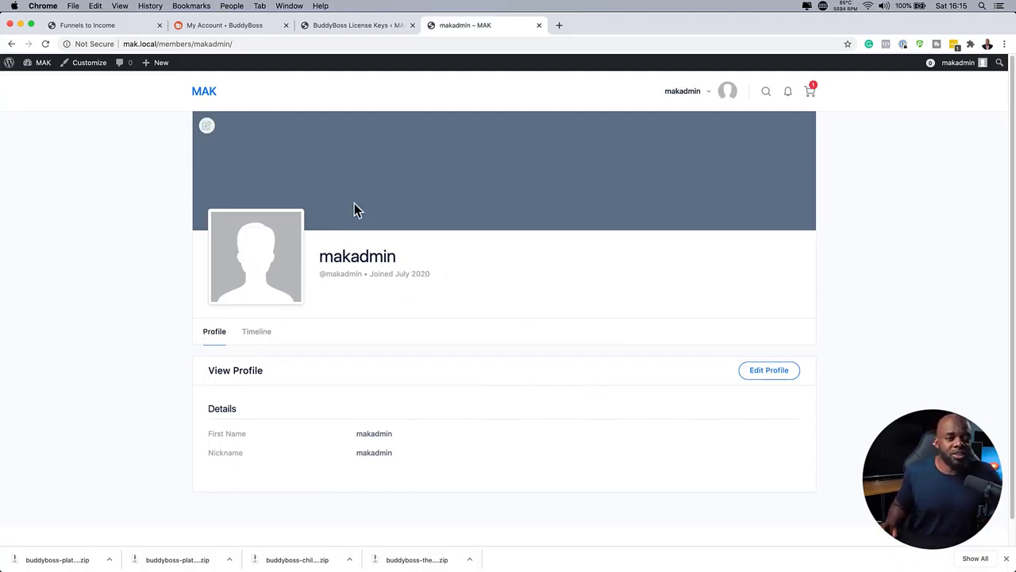
mouse_move(341, 169)
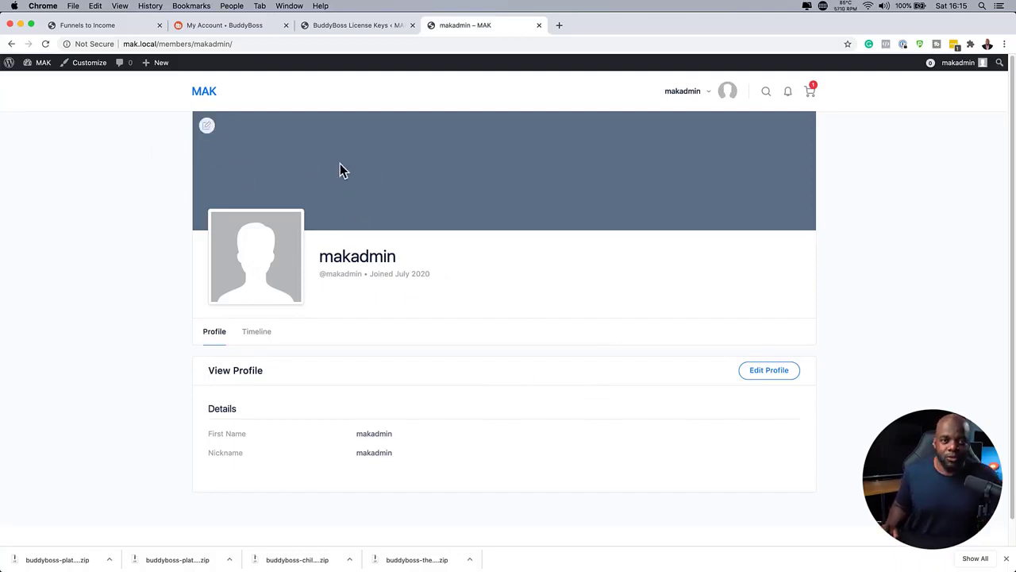